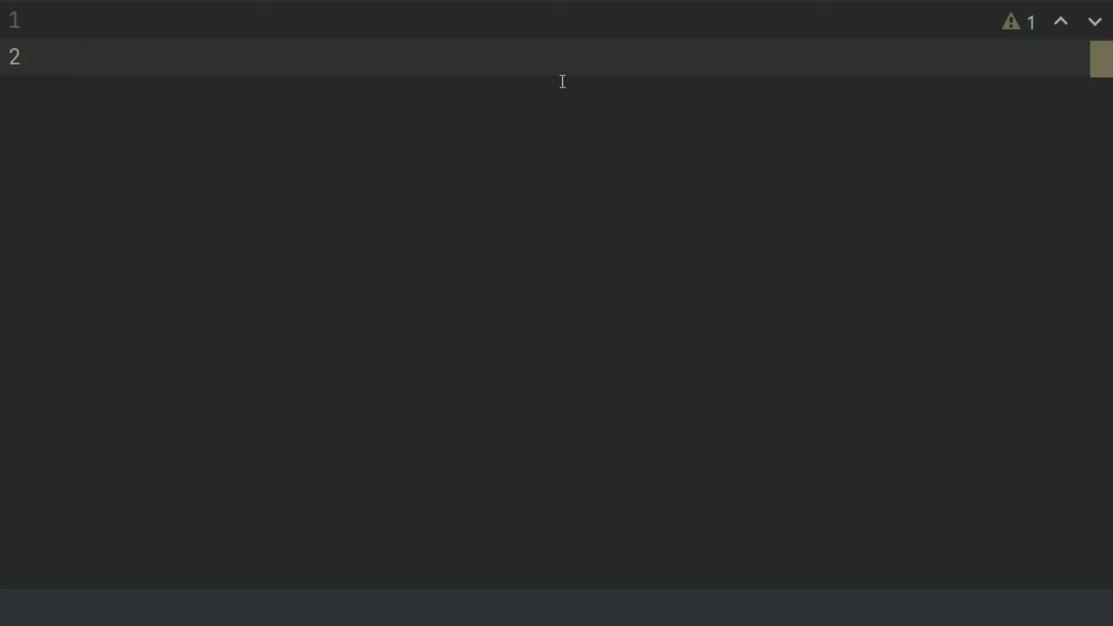
Step: Write the header def monthly_payment_amount(A, R, M): with an empty body
{"action": "type", "text": "def"}
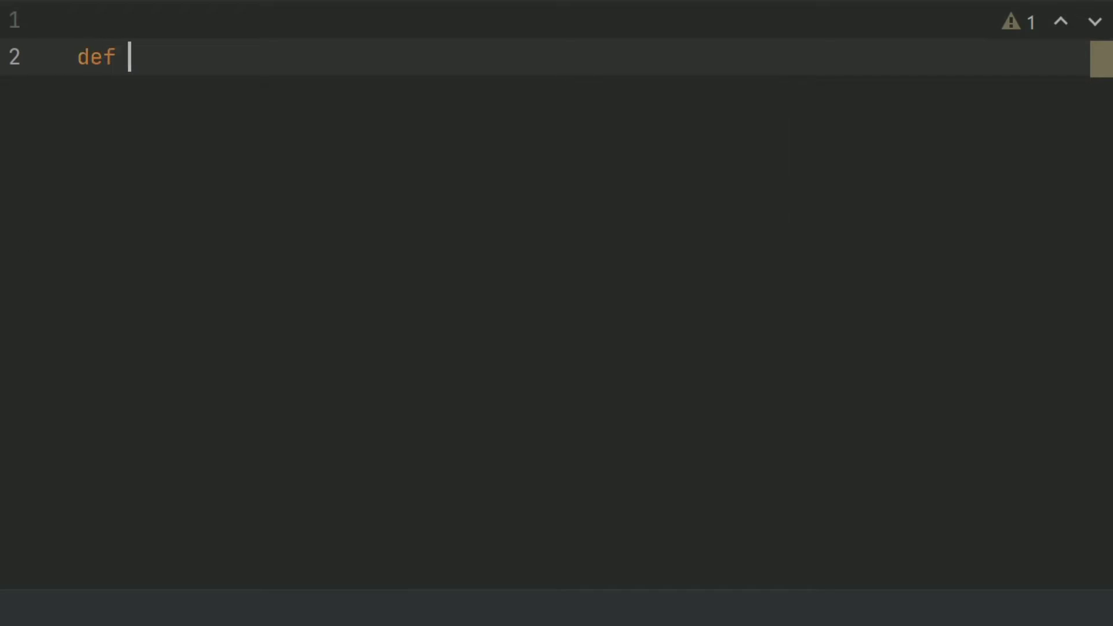
{"action": "type", "text": "mont"}
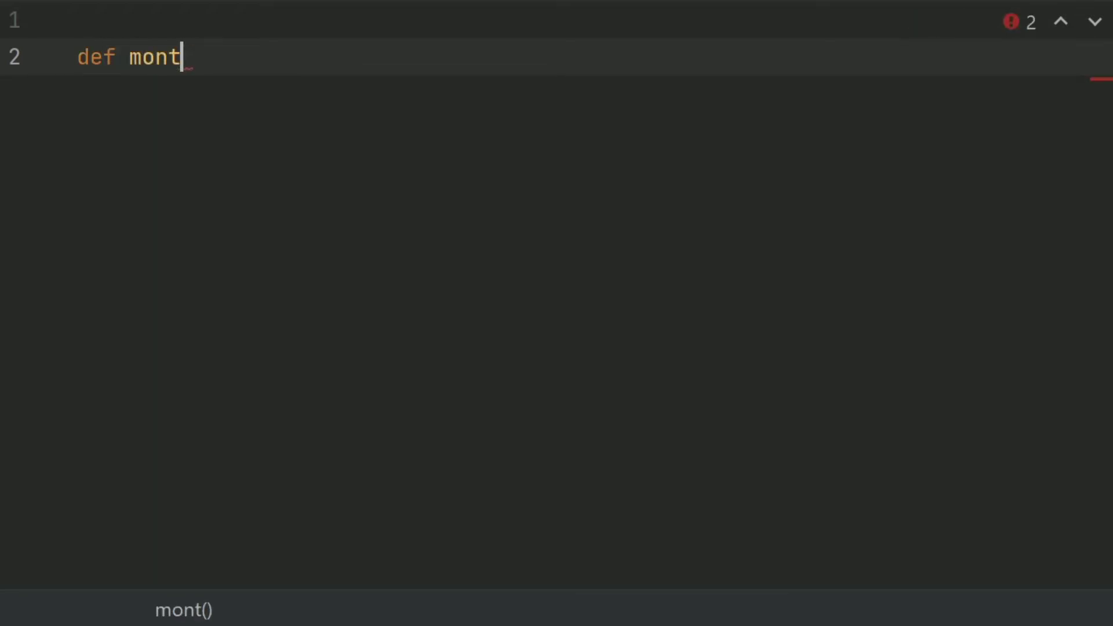
{"action": "type", "text": "hly"}
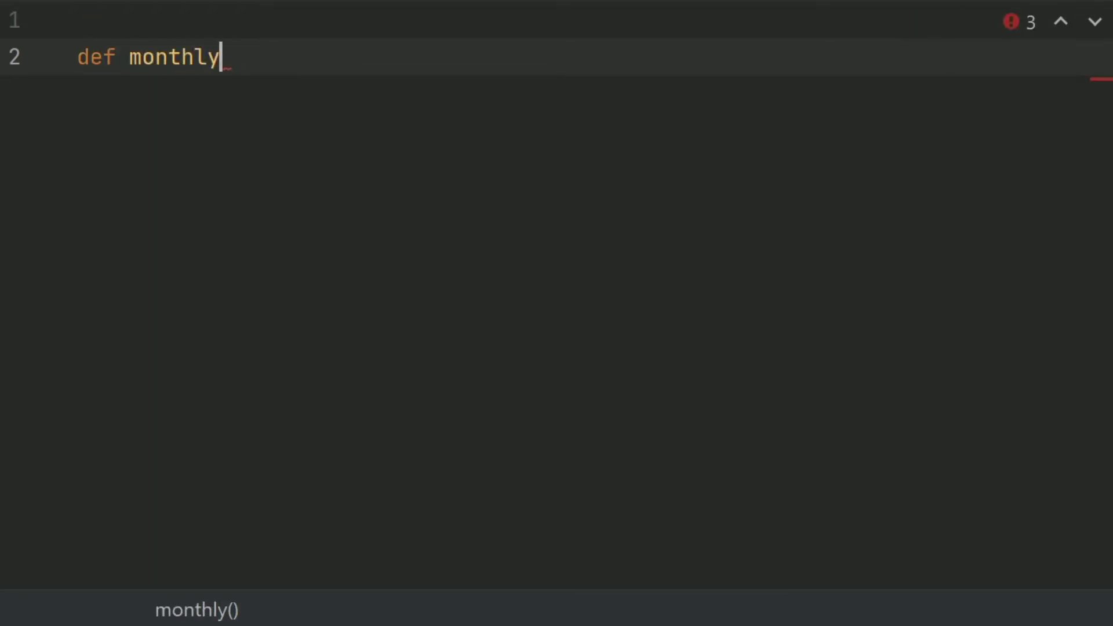
{"action": "type", "text": "_paym"}
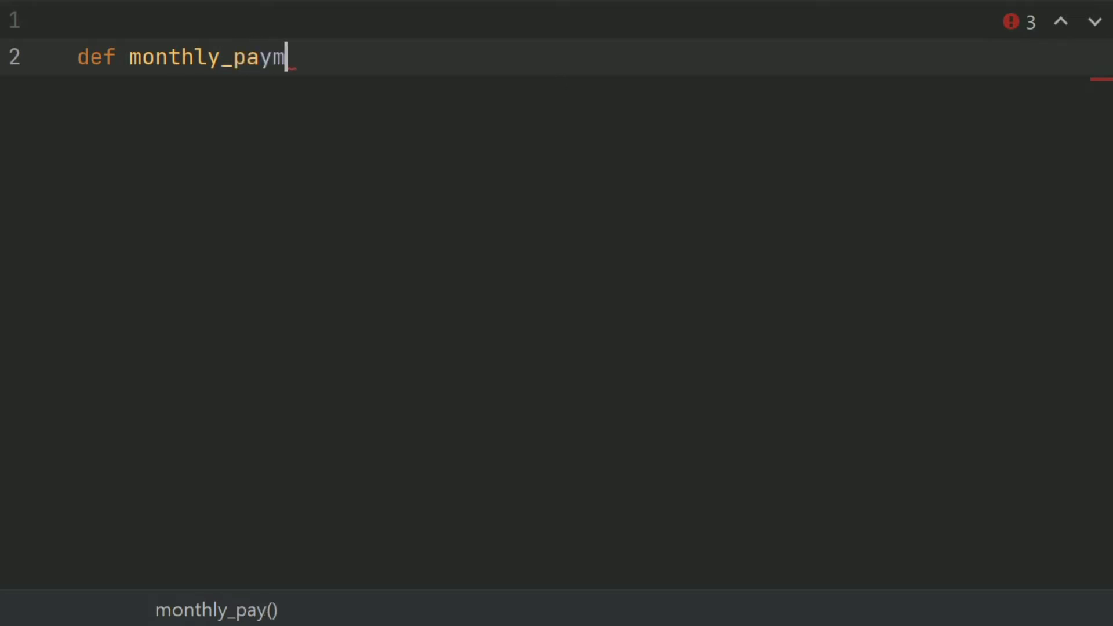
{"action": "type", "text": "ent_am"}
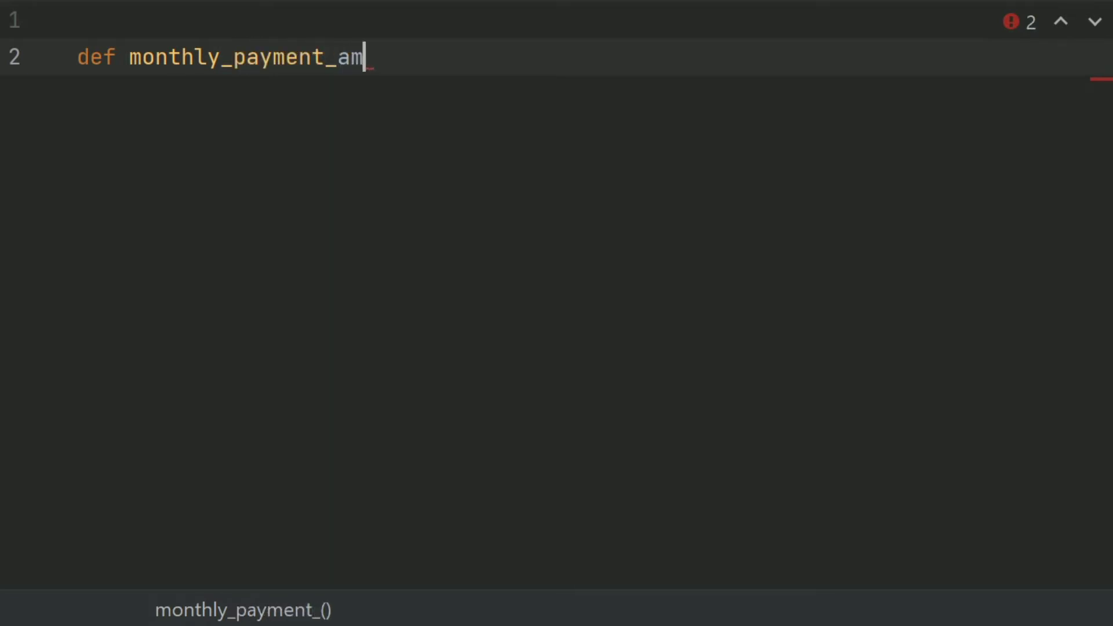
{"action": "type", "text": "ount()"}
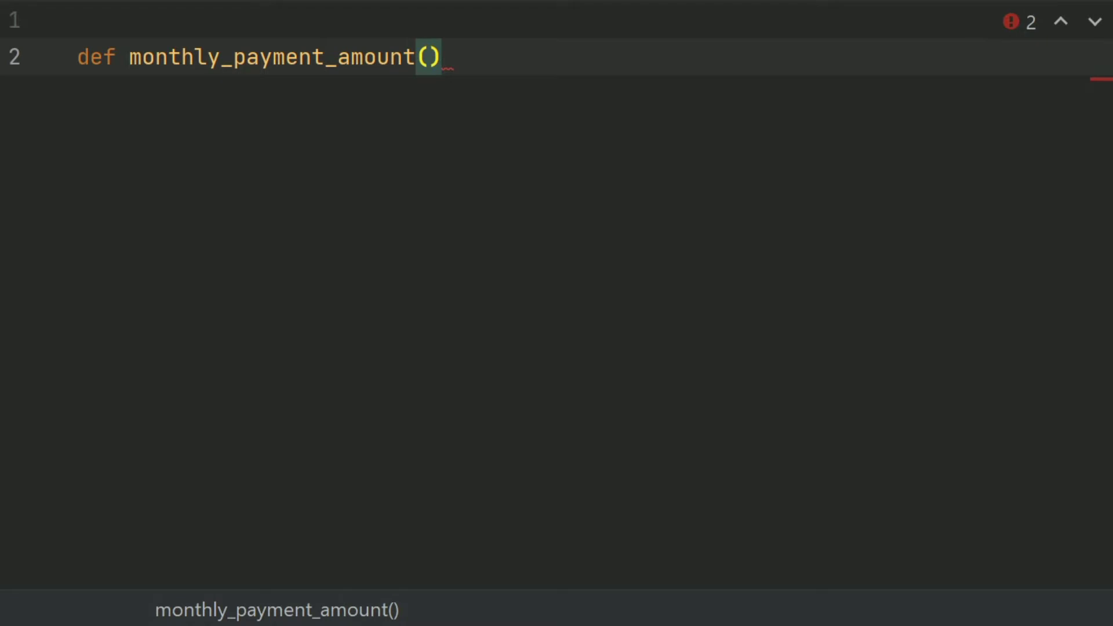
{"action": "type", "text": "A,"}
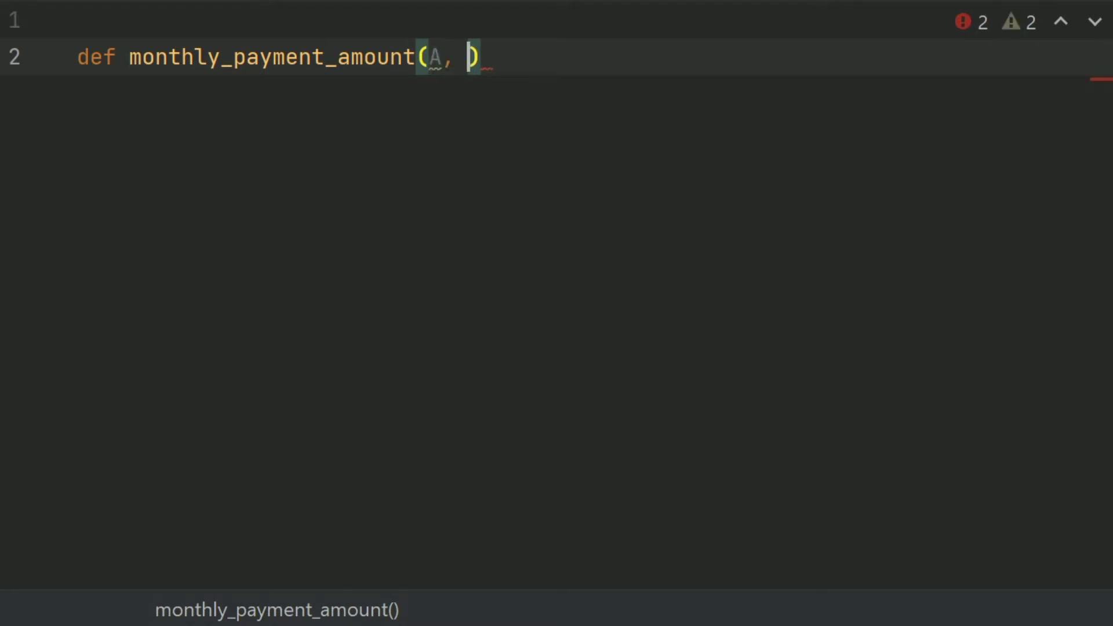
{"action": "mouse_move", "coordinate": [564, 83]}
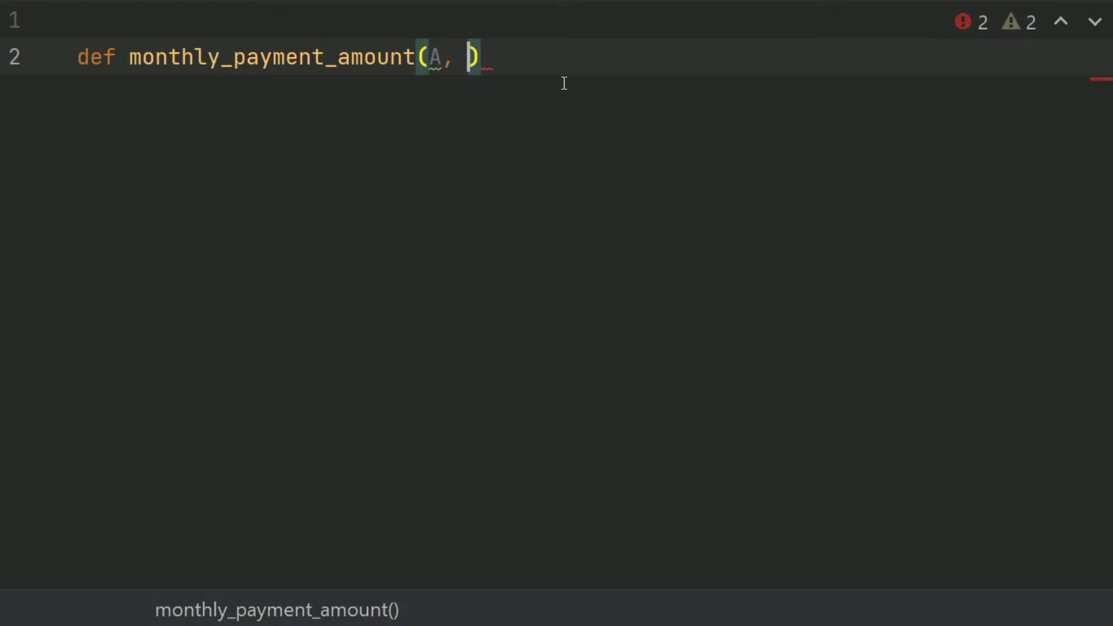
{"action": "type", "text": "R"}
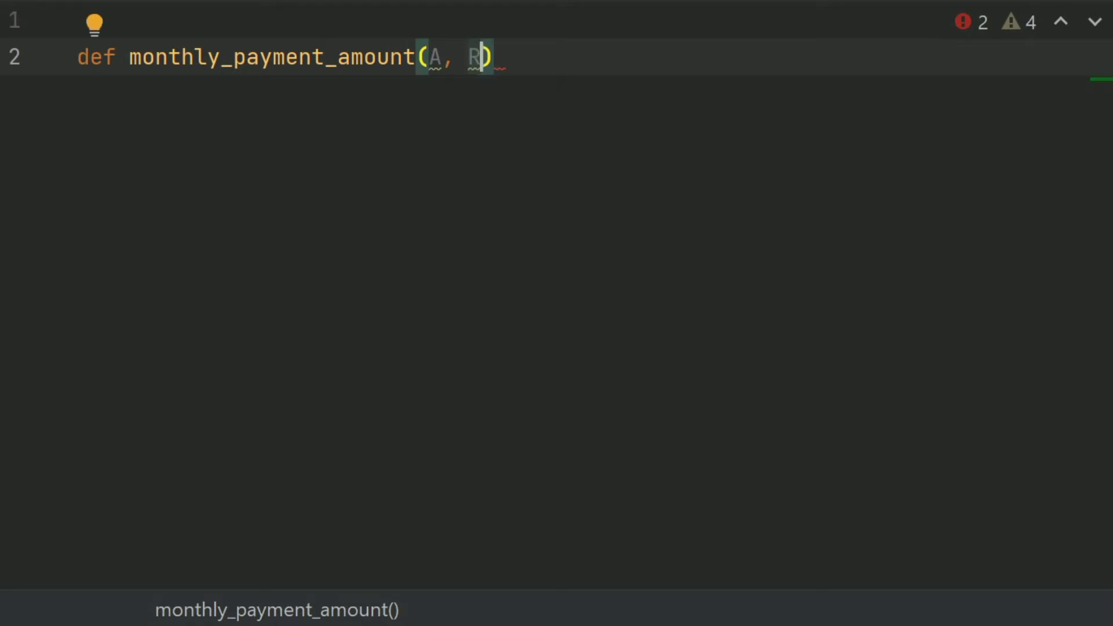
{"action": "type", "text": "\", \""}
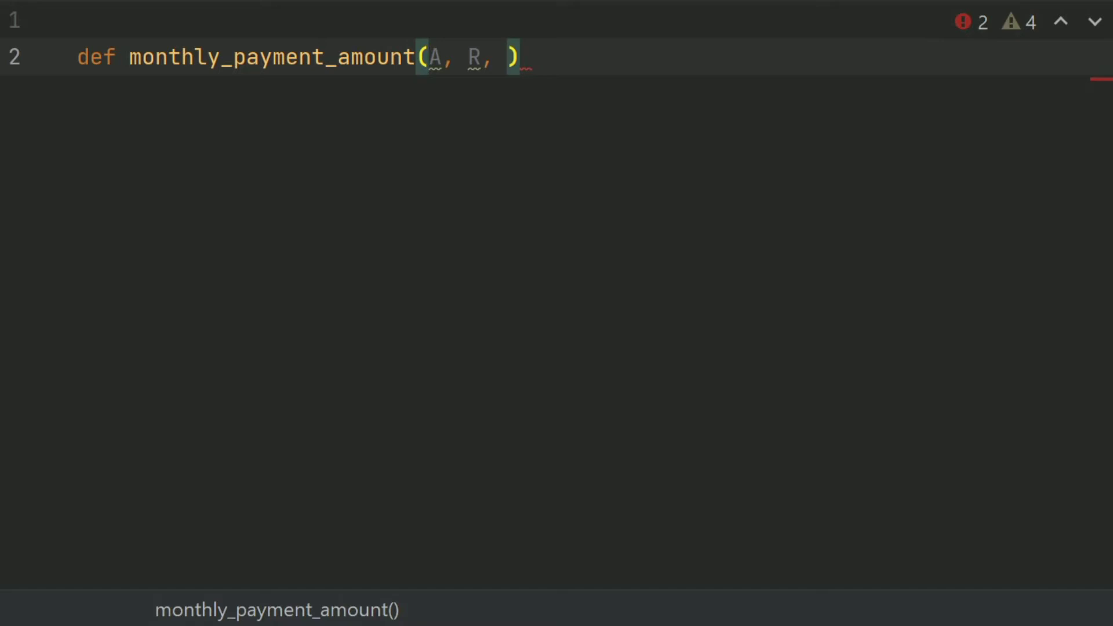
{"action": "type", "text": "M"}
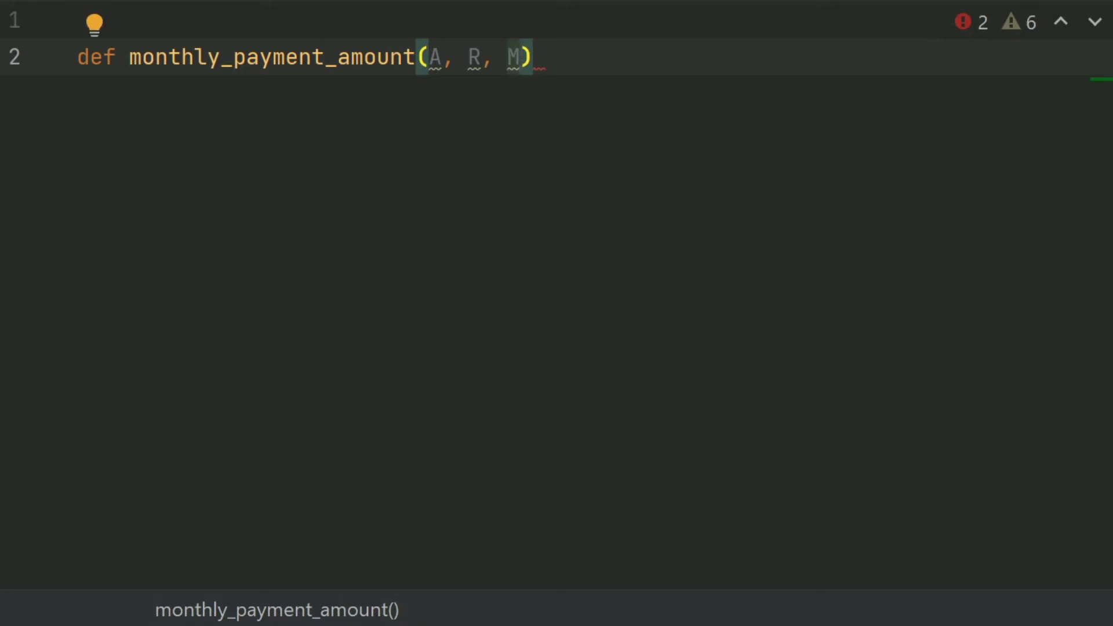
{"action": "type", "text": ":"}
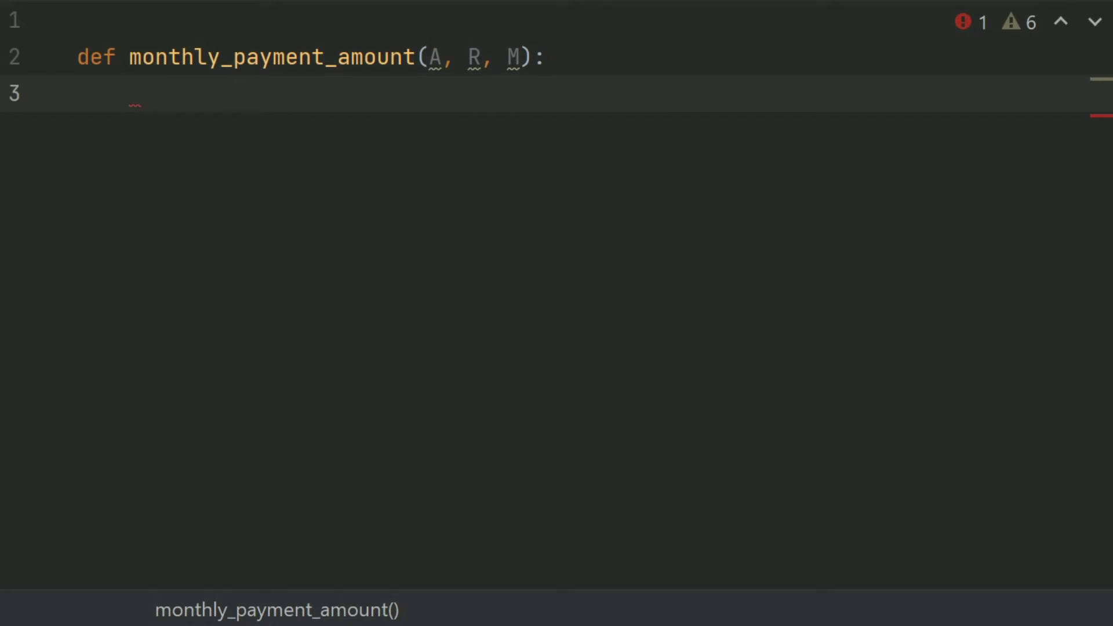
Step: Write the formula line P = R*A/(1-(1+R)**-M) inside the function
{"action": "left_click", "coordinate": [128, 93]}
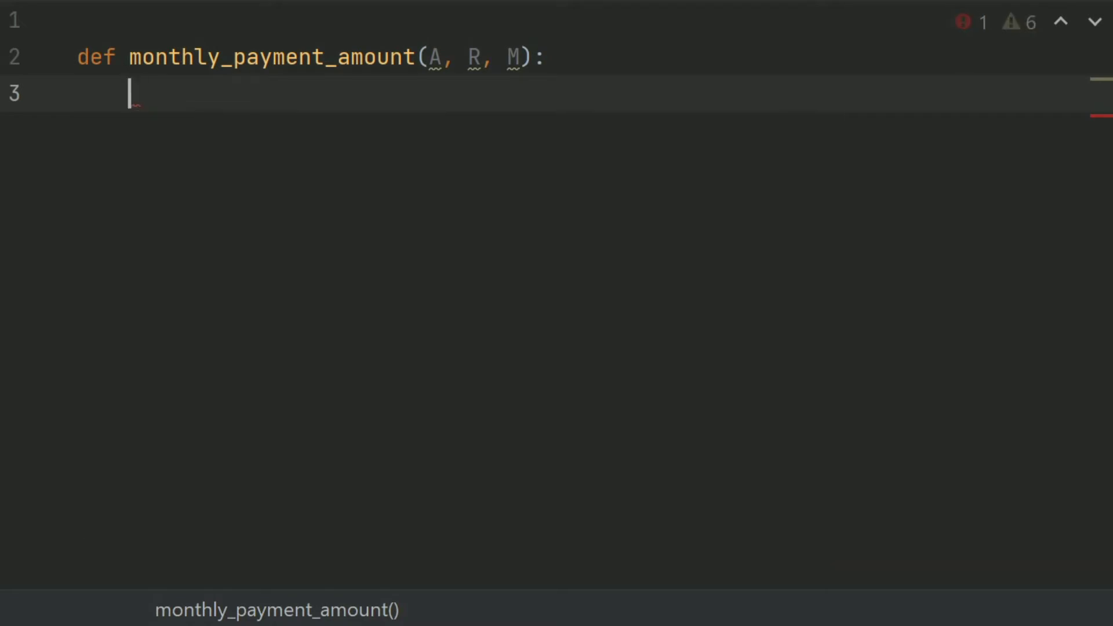
{"action": "type", "text": "P ="}
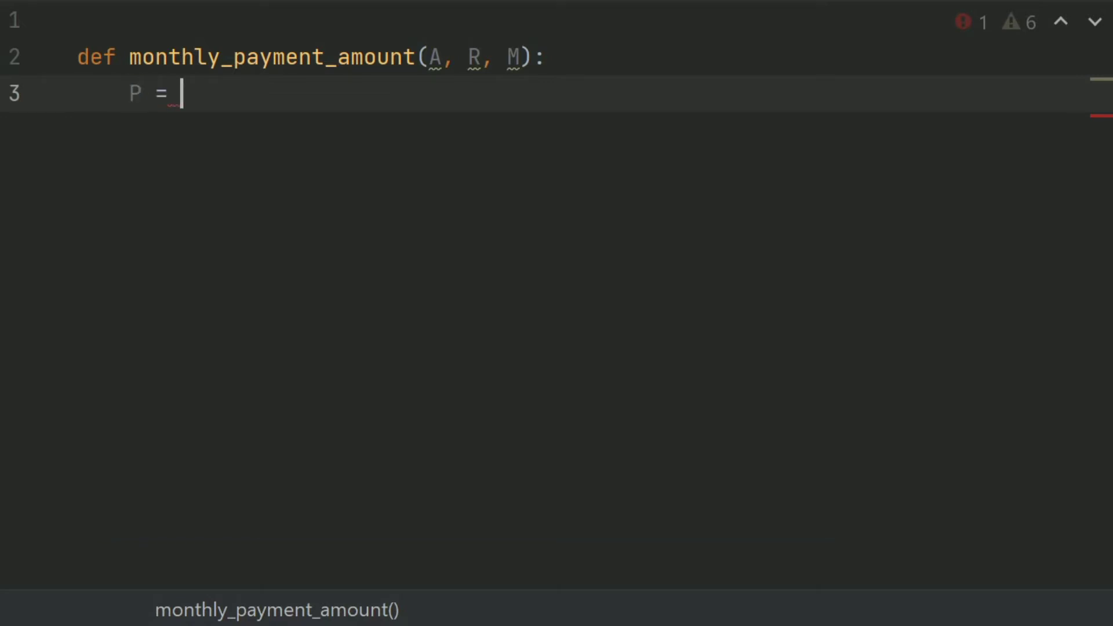
{"action": "type", "text": "R*"}
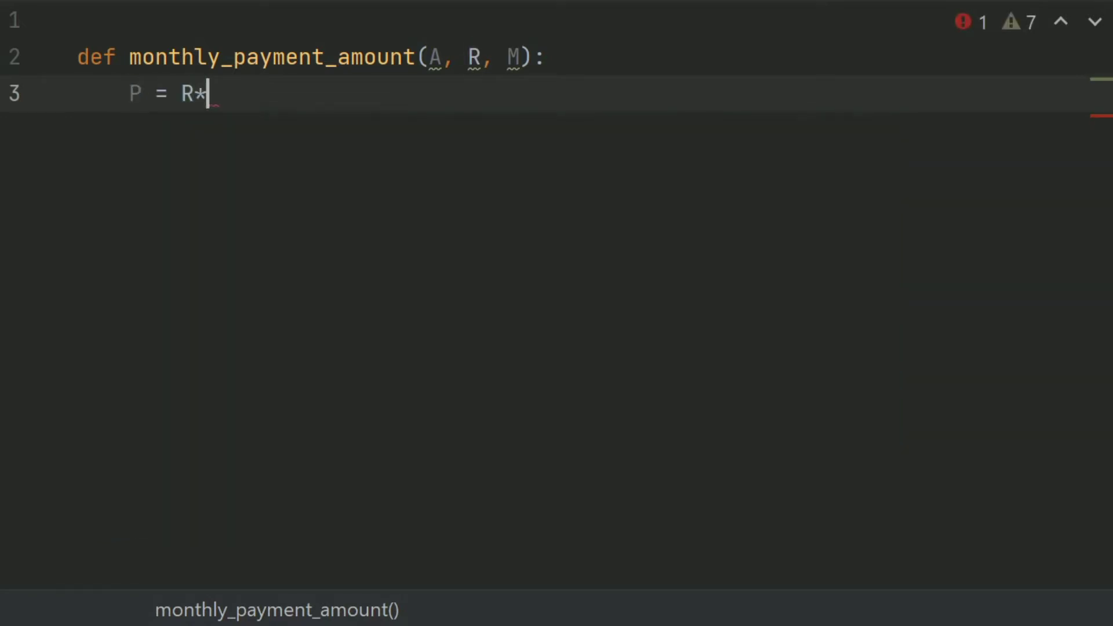
{"action": "type", "text": "A"}
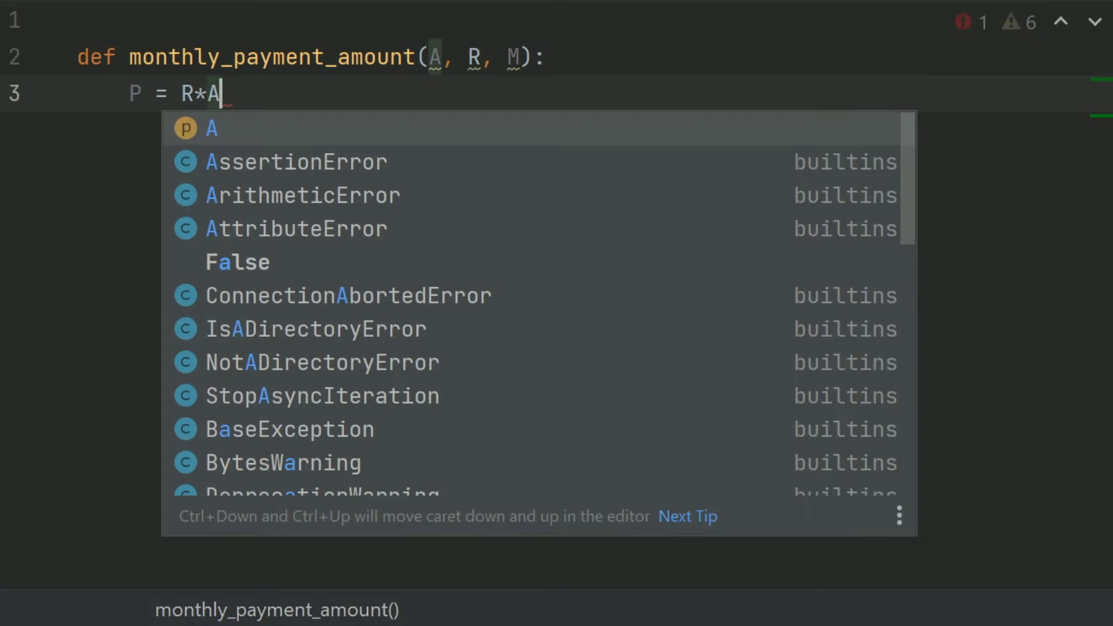
{"action": "type", "text": "/(1-"}
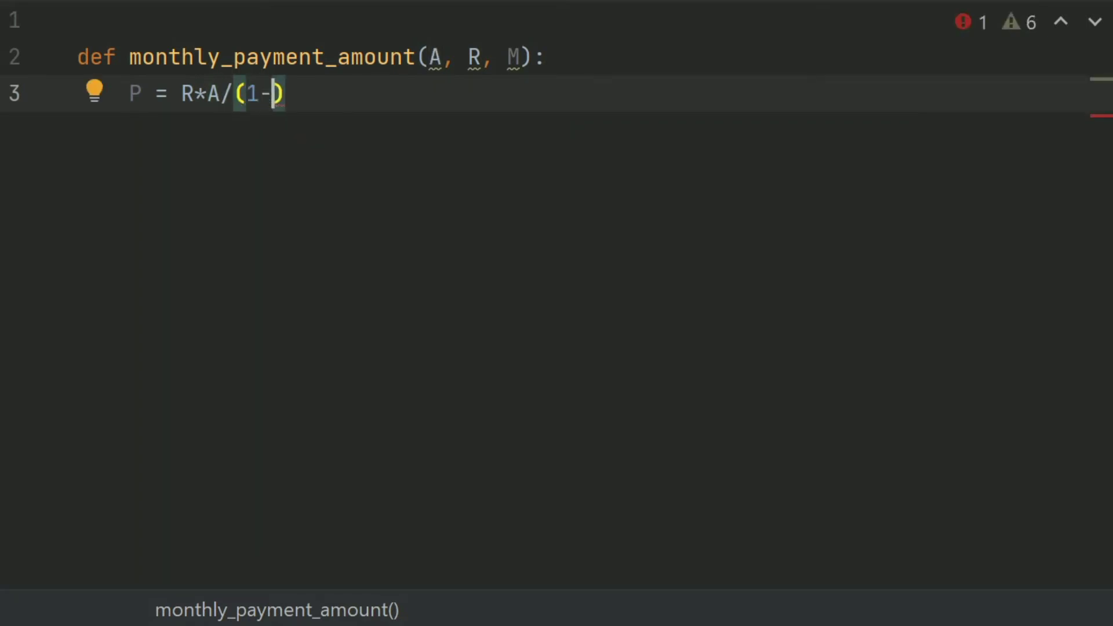
{"action": "type", "text": "("}
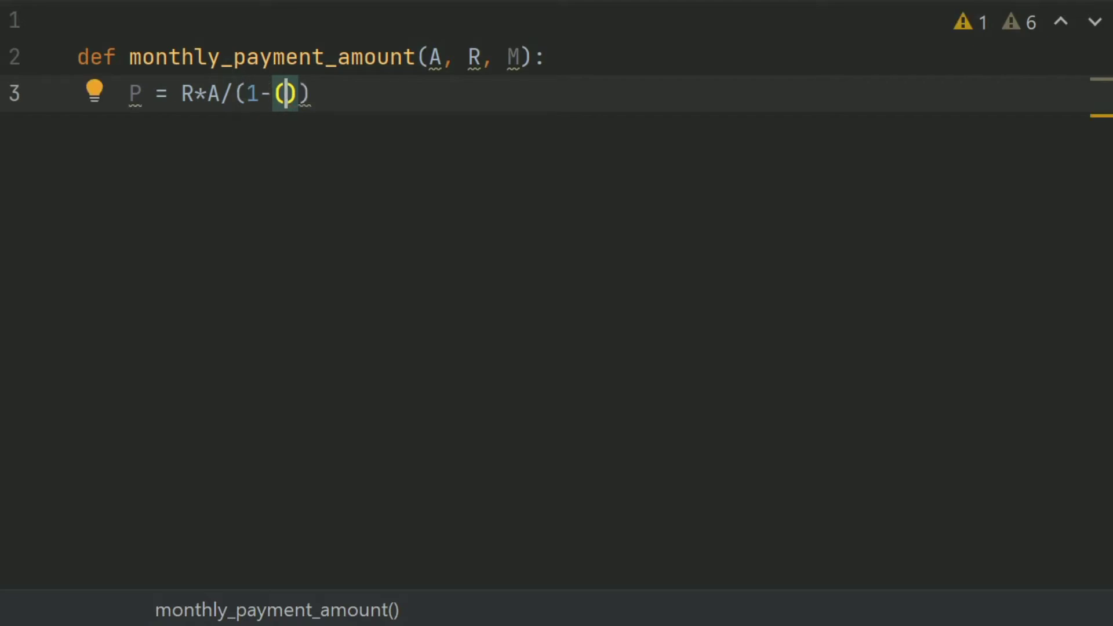
{"action": "type", "text": "1"}
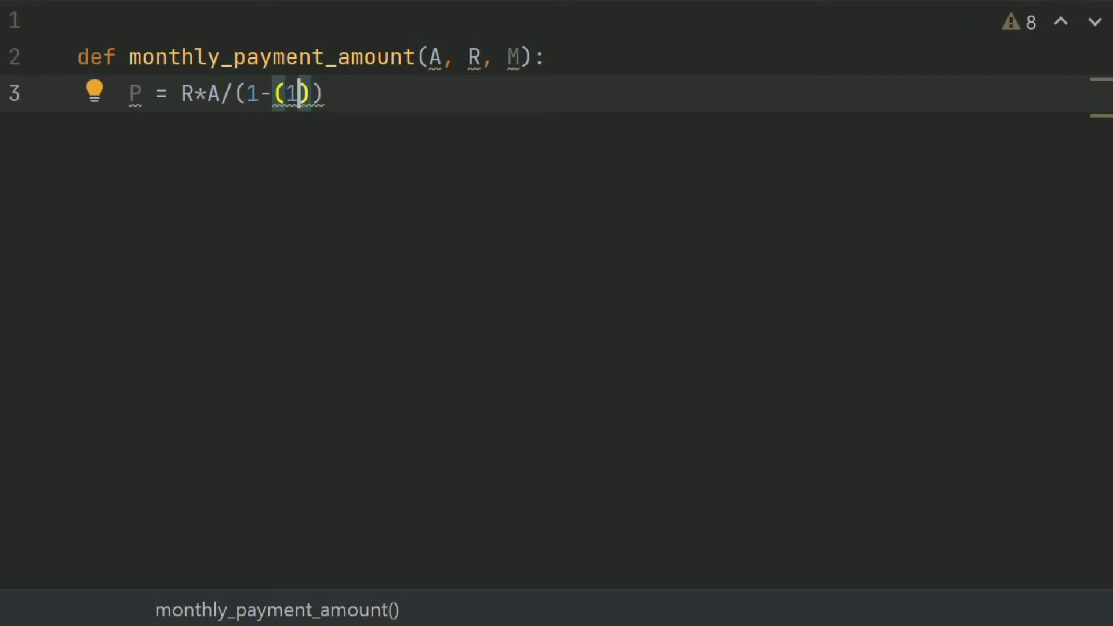
{"action": "type", "text": "+R"}
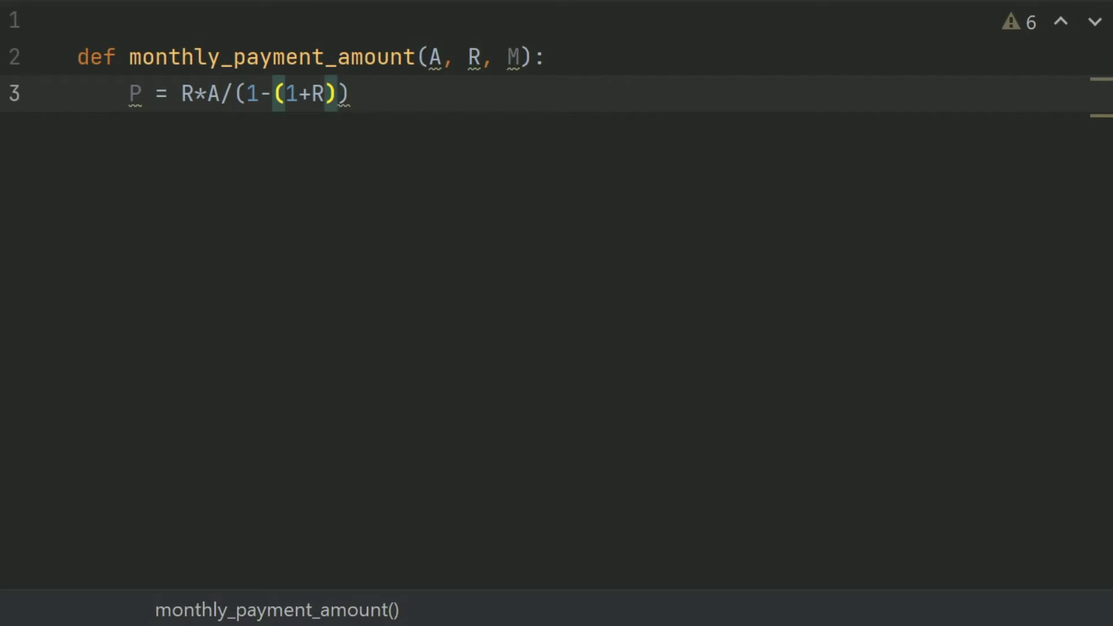
{"action": "type", "text": "**"}
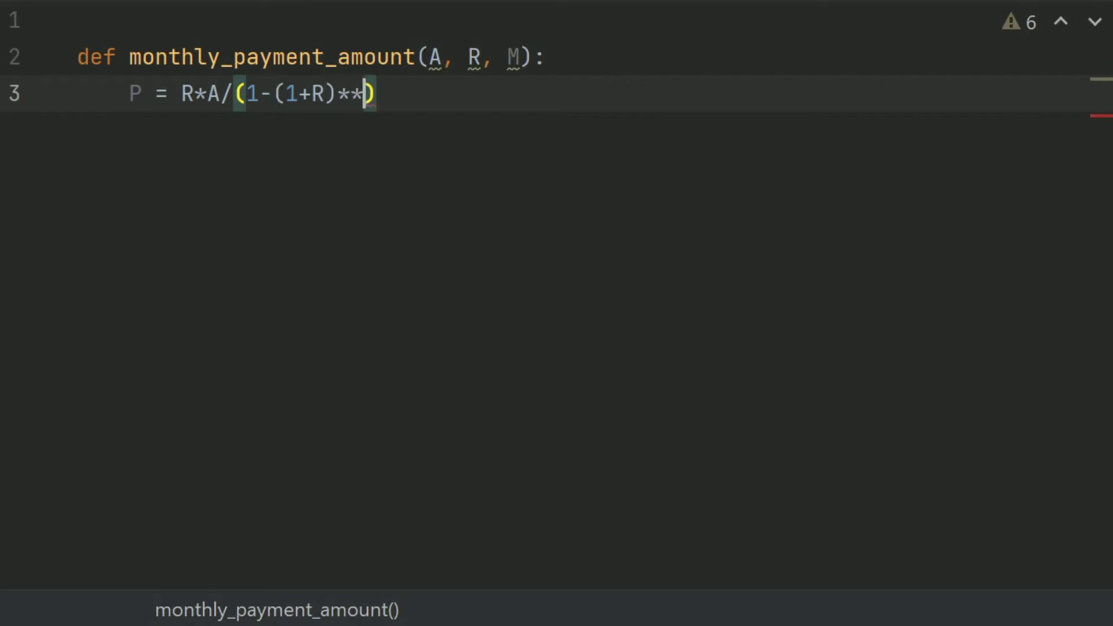
{"action": "type", "text": "-M"}
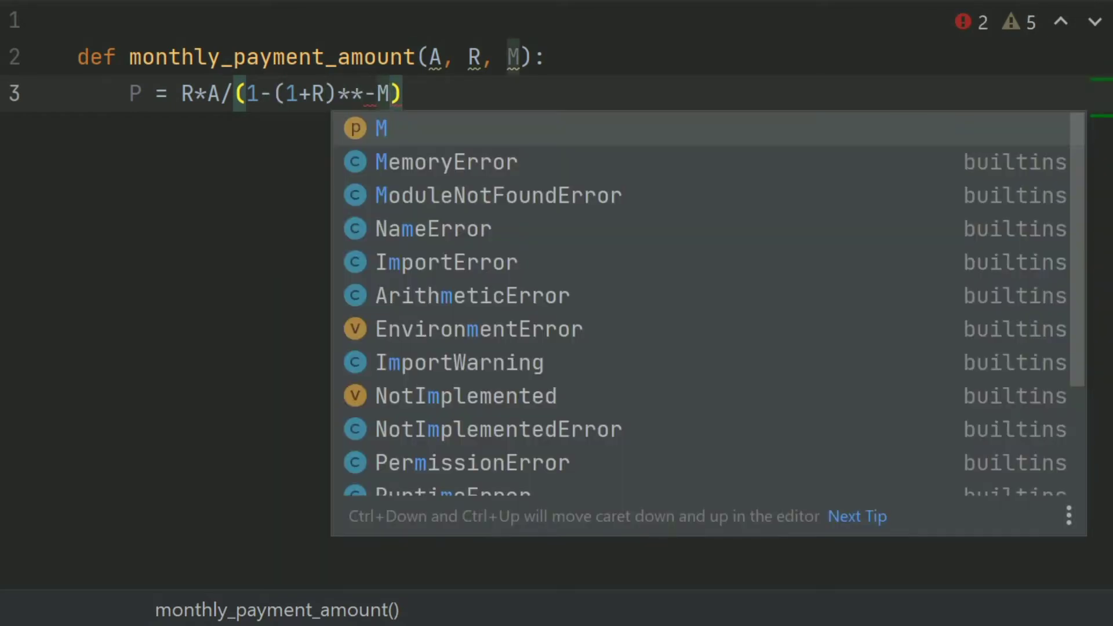
{"action": "key", "text": "Escape"}
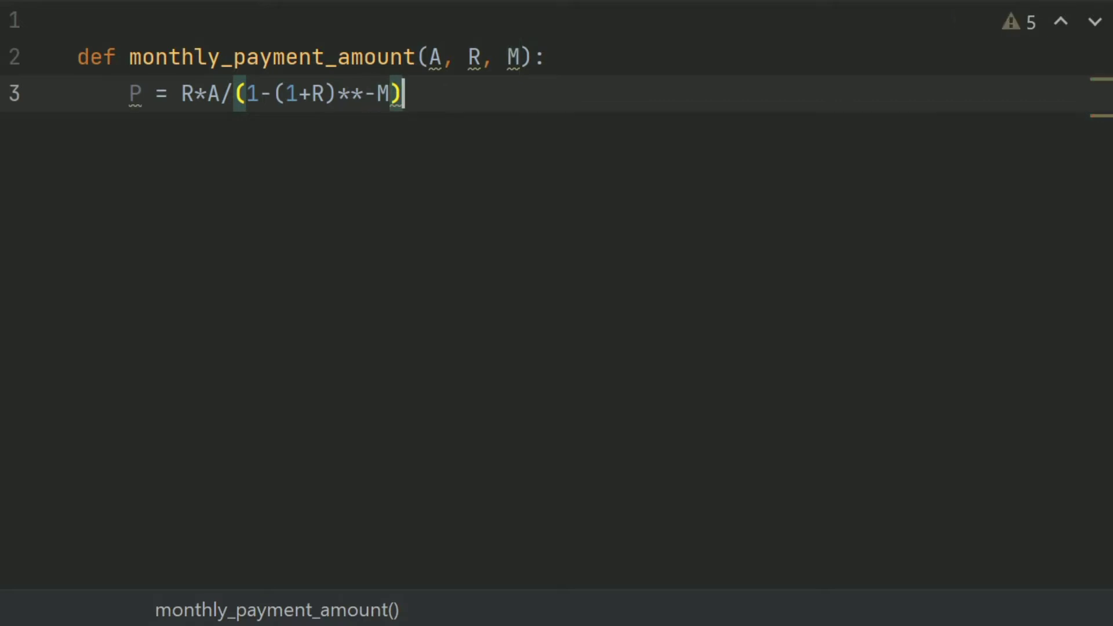
{"action": "key", "text": "Enter"}
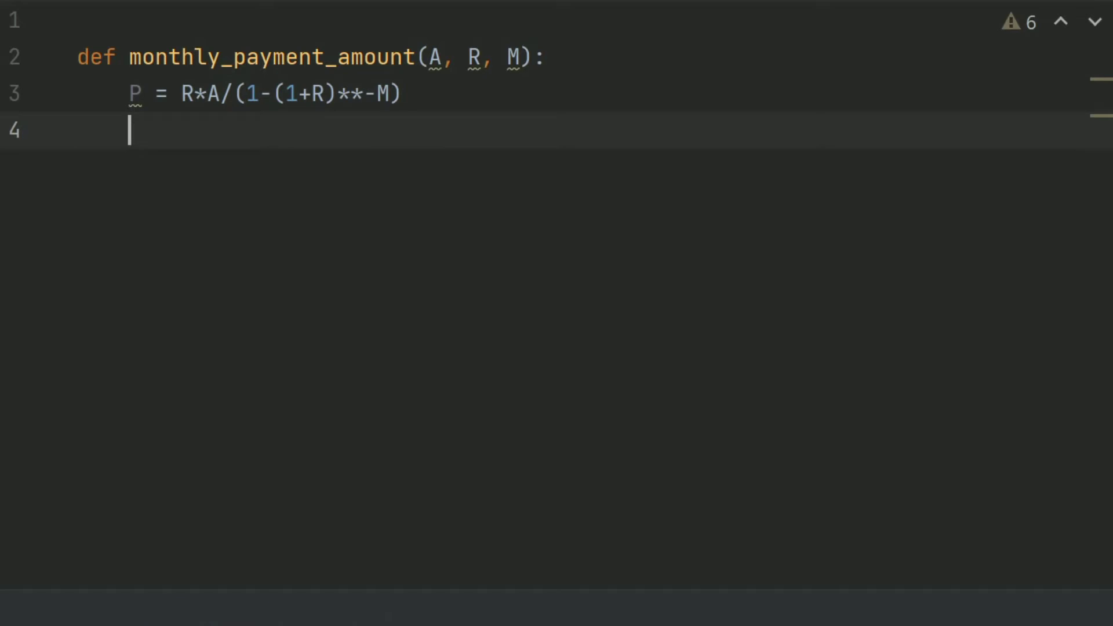
Step: End the function with return P
{"action": "type", "text": "re"}
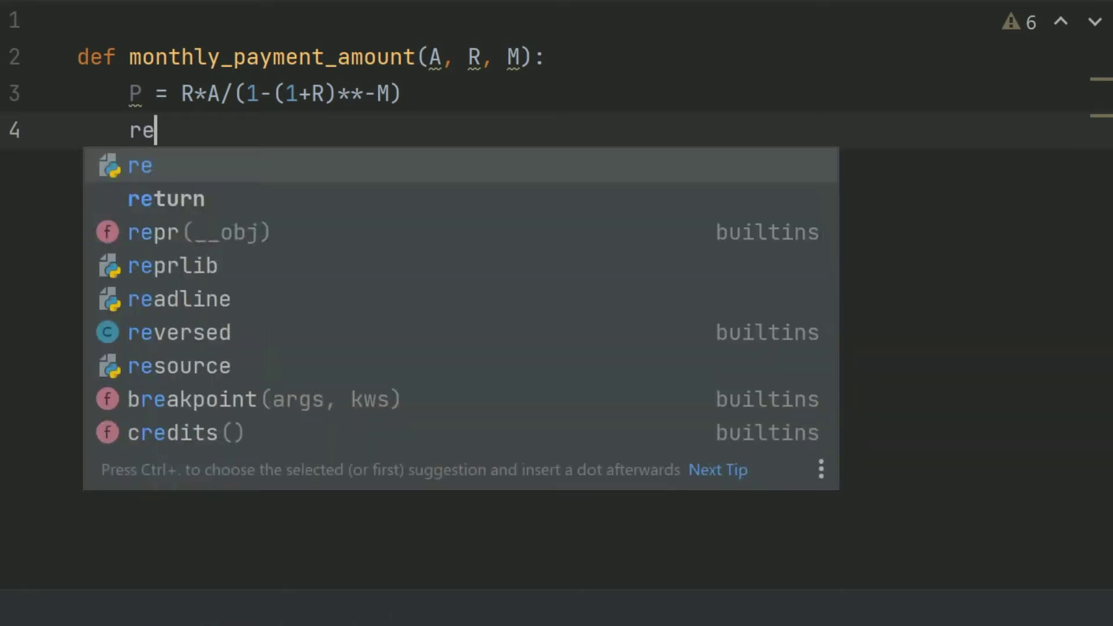
{"action": "type", "text": "return"}
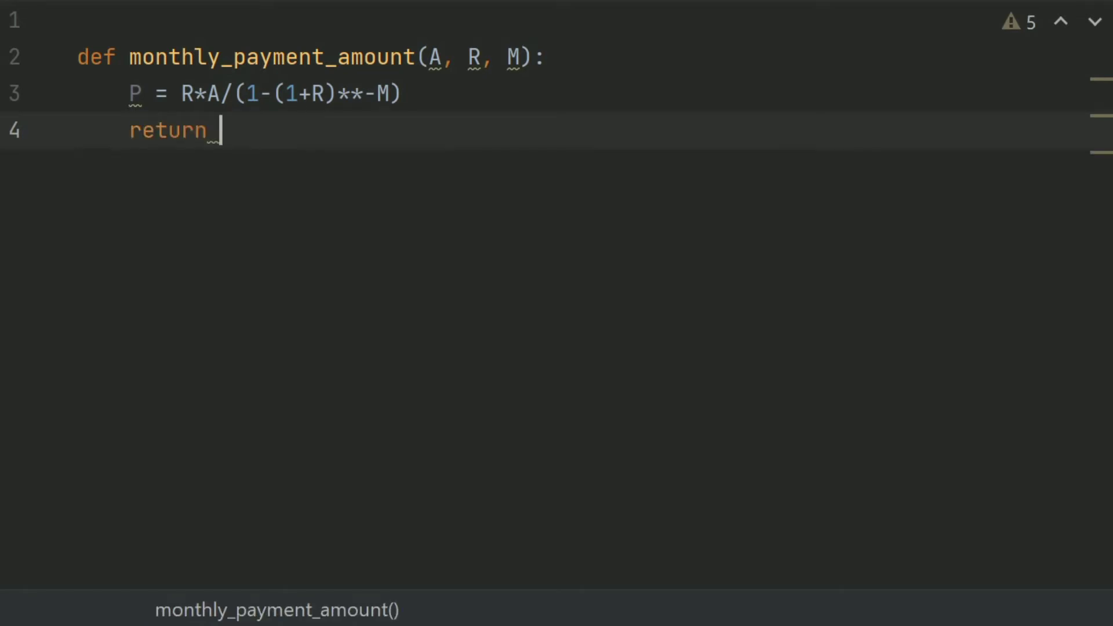
{"action": "type", "text": "P"}
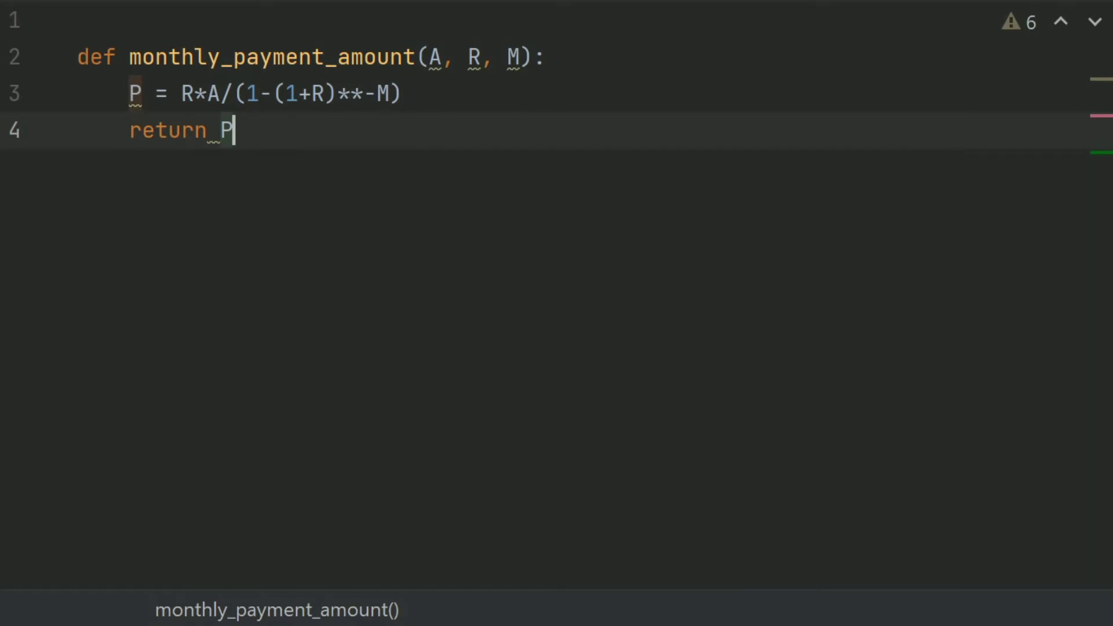
{"action": "key", "text": "enter"}
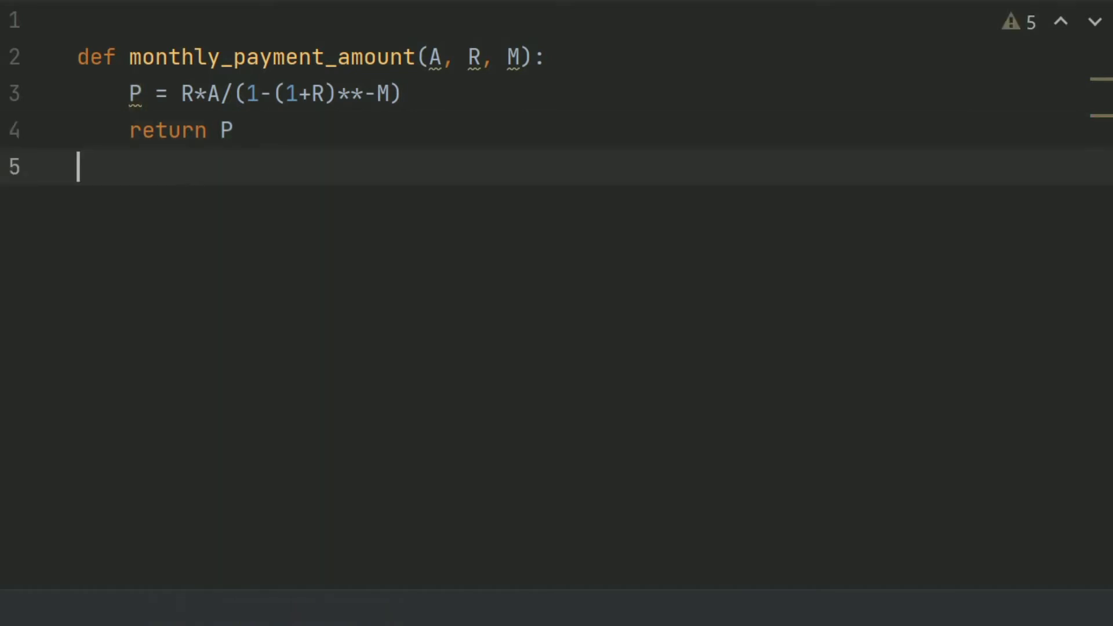
Step: Start a def main(): function below monthly_payment_amount
{"action": "type", "text": "def main"}
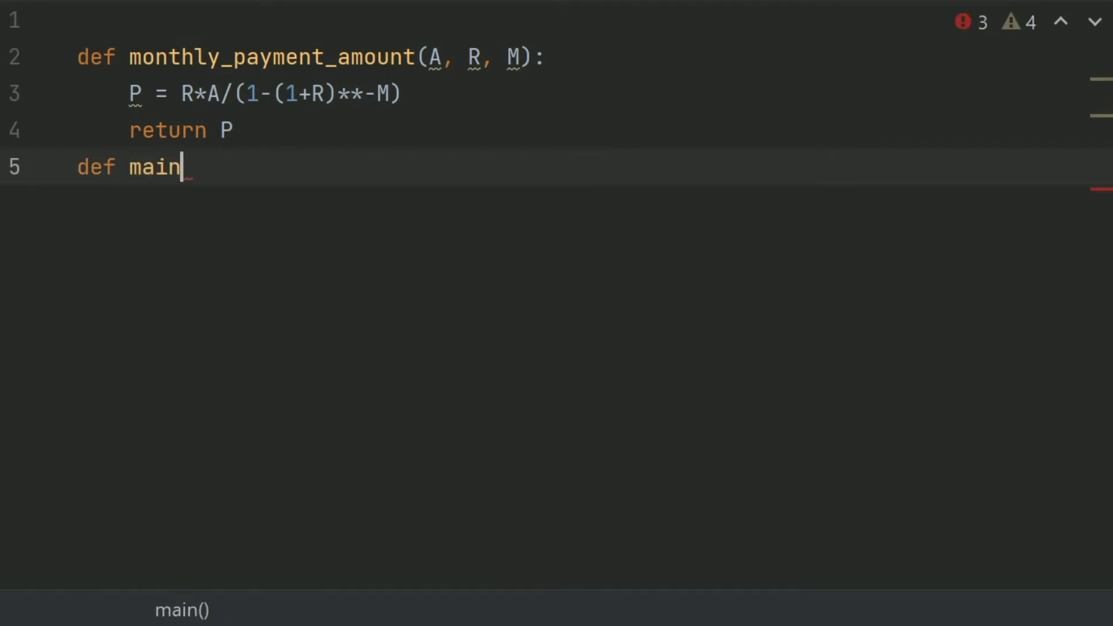
{"action": "type", "text": "():"}
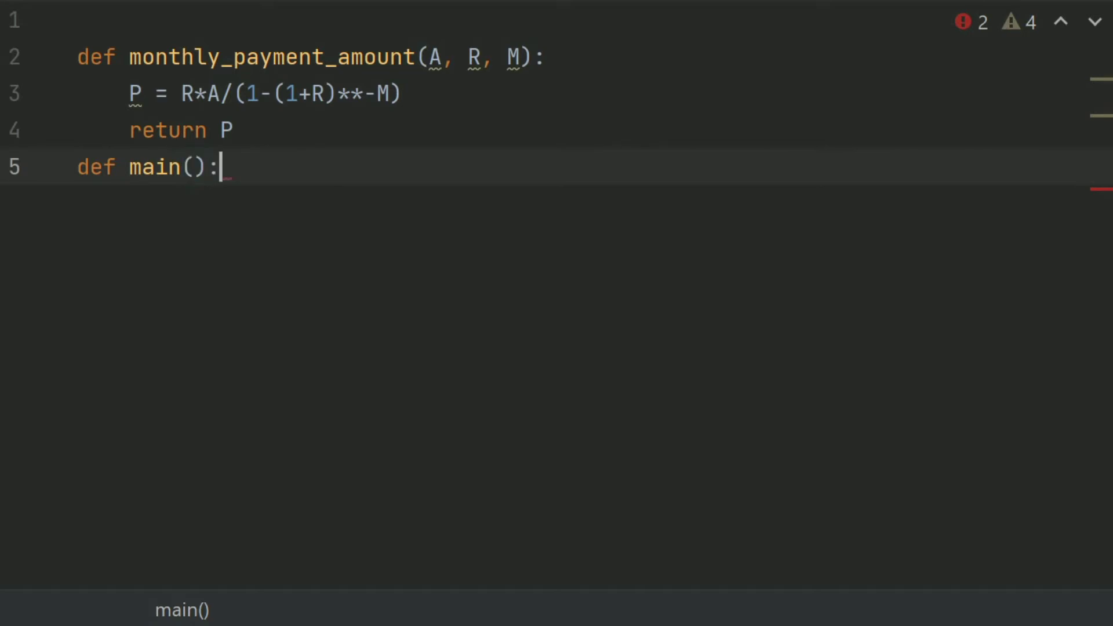
{"action": "key", "text": "enter"}
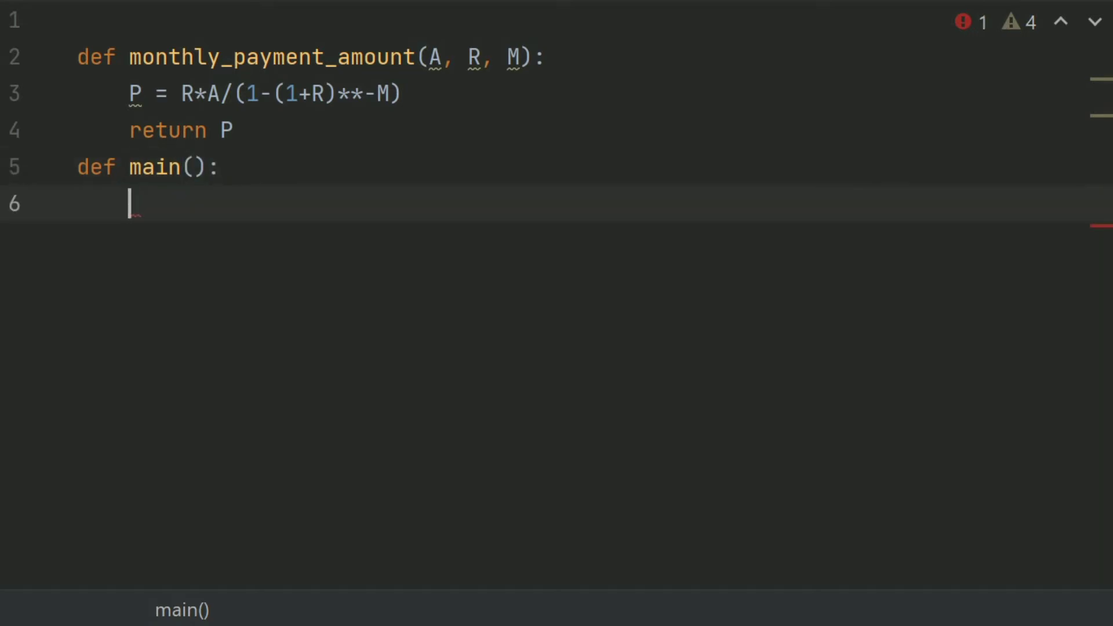
Step: Read amount_of_loan as int(input("Enter the amount of loan: "))
{"action": "type", "text": "amount"}
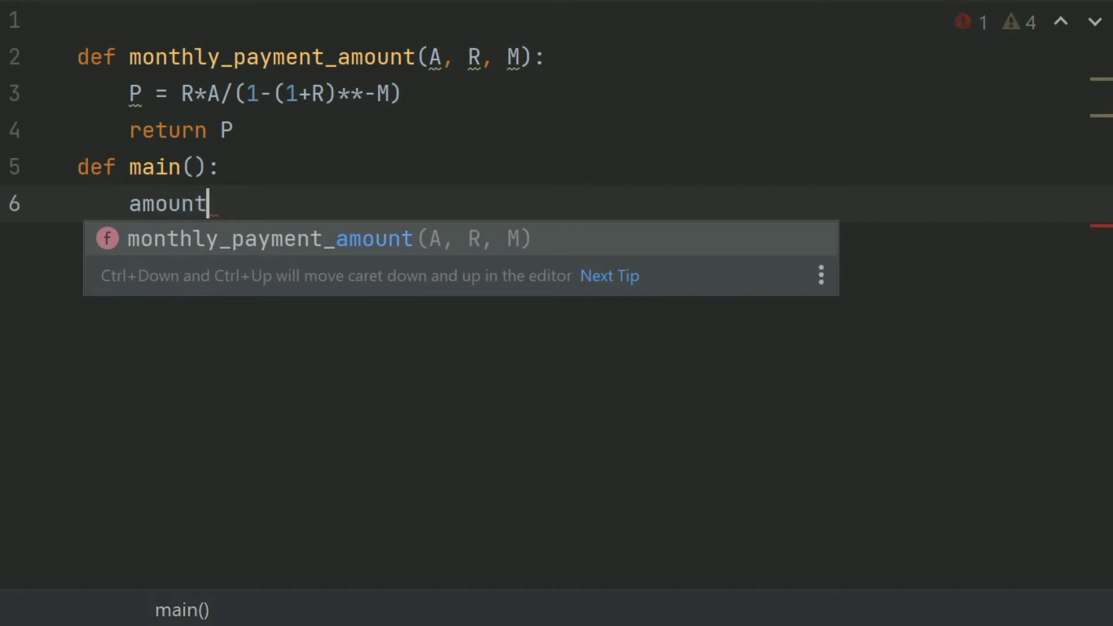
{"action": "type", "text": "_of_la"}
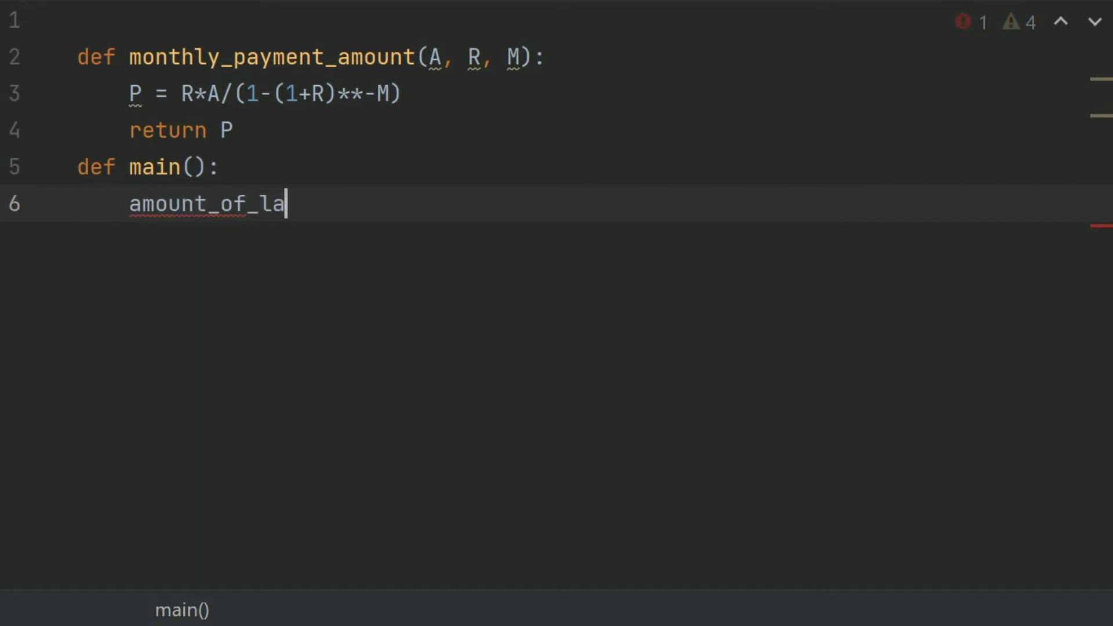
{"action": "type", "text": "a"}
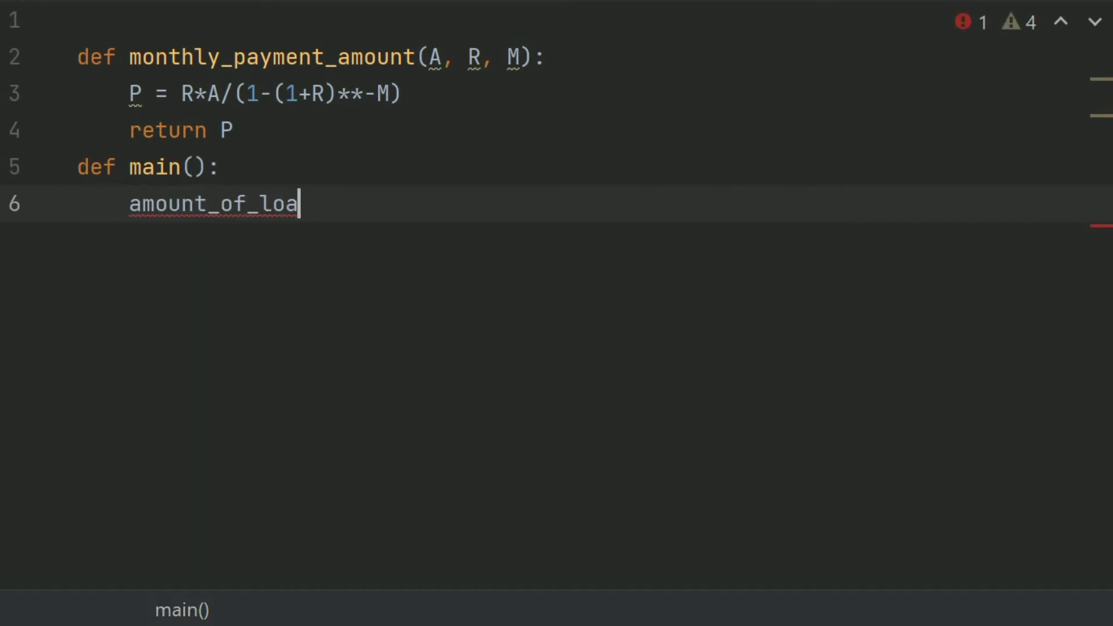
{"action": "type", "text": "n ="}
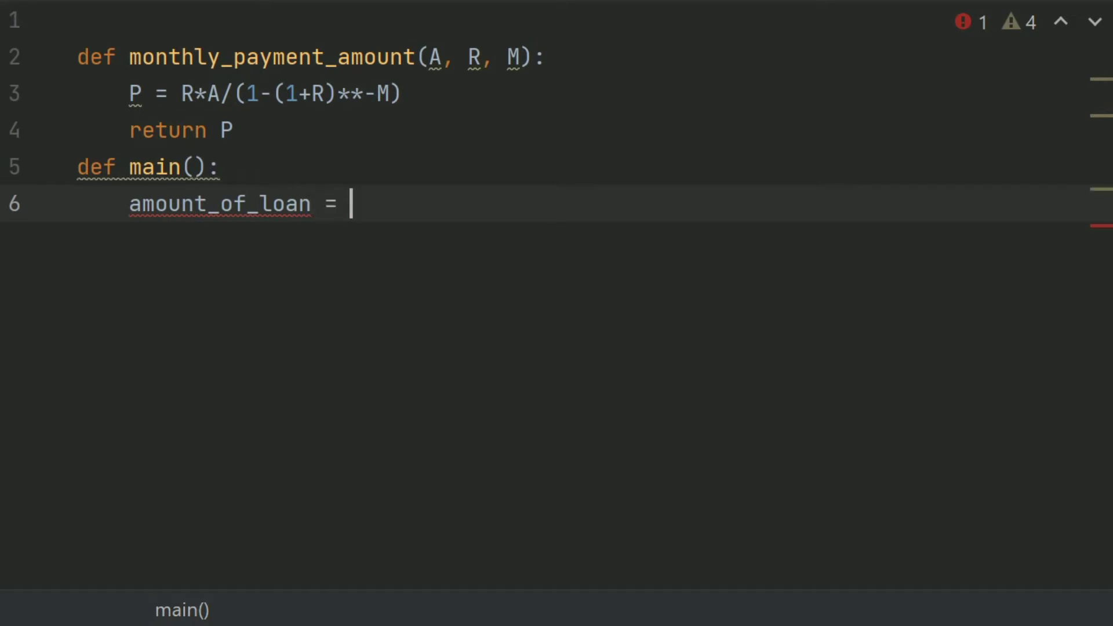
{"action": "type", "text": "int()"}
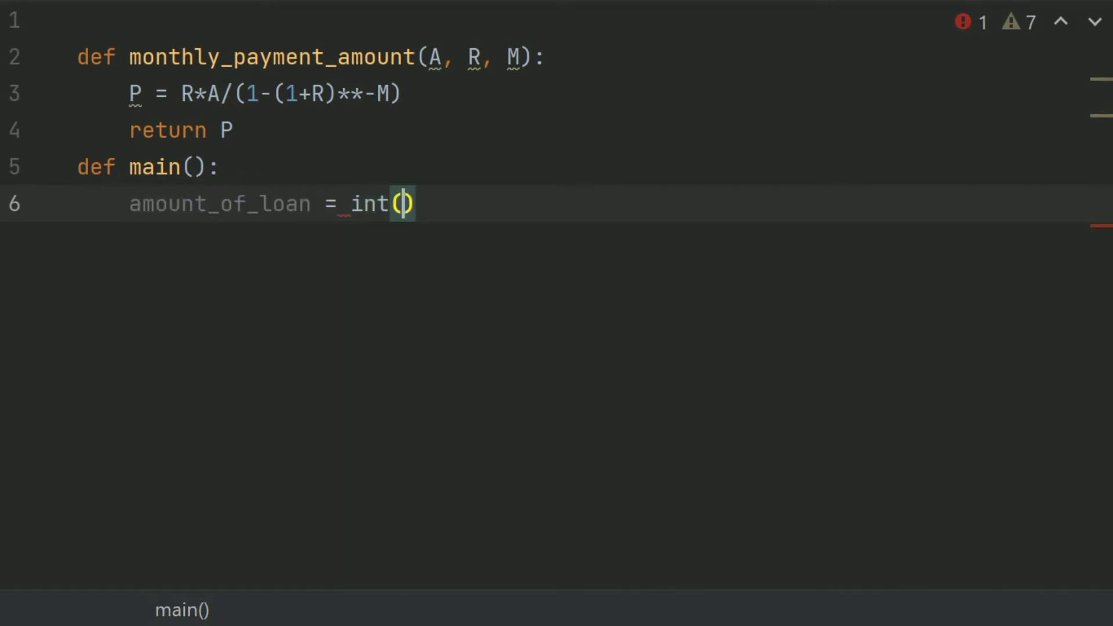
{"action": "type", "text": "input("}
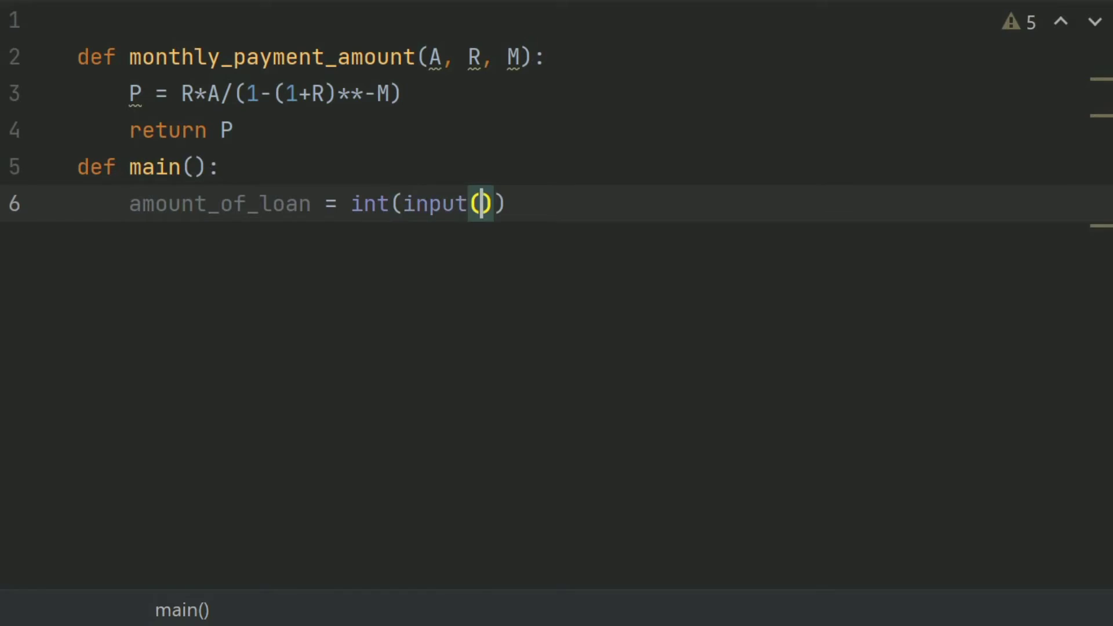
{"action": "type", "text": "\"\""}
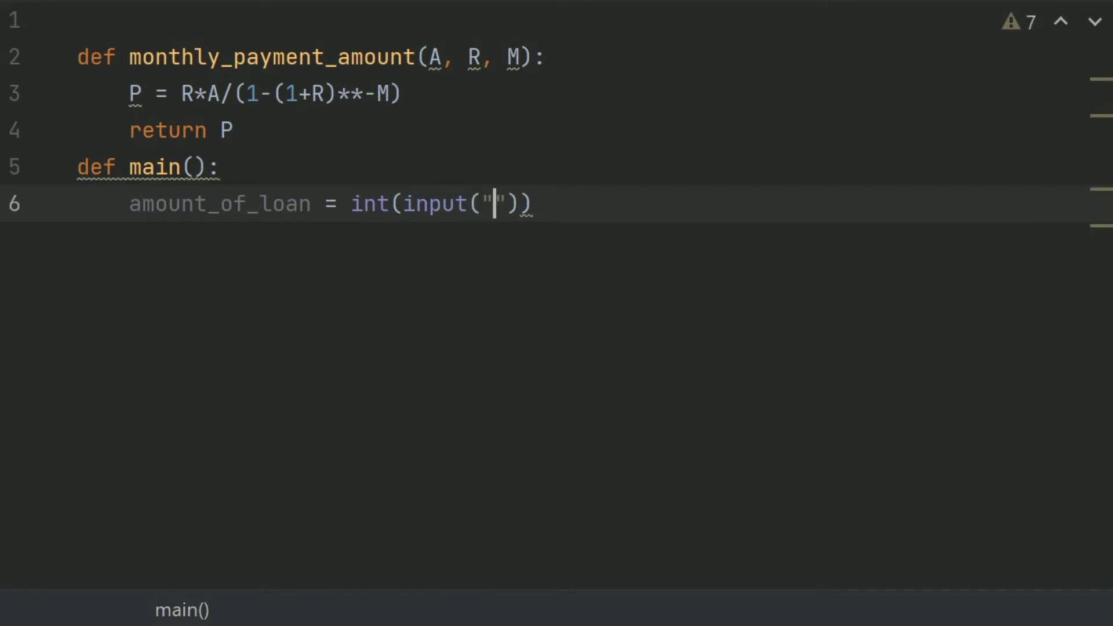
{"action": "type", "text": "Enter the amount of lo"}
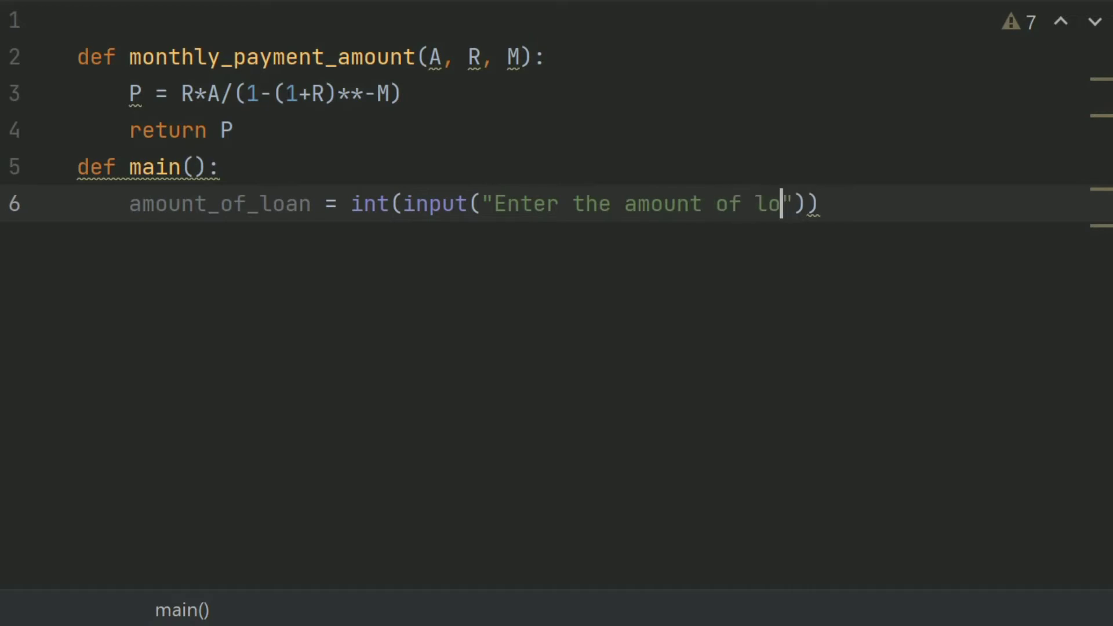
{"action": "type", "text": "an:"}
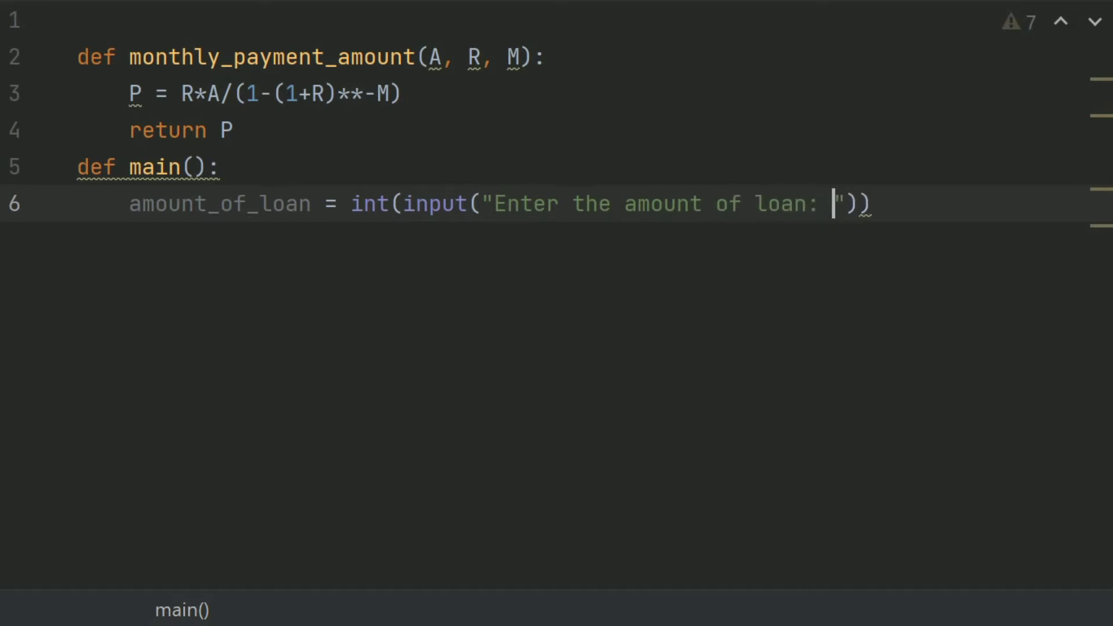
{"action": "key", "text": "Enter"}
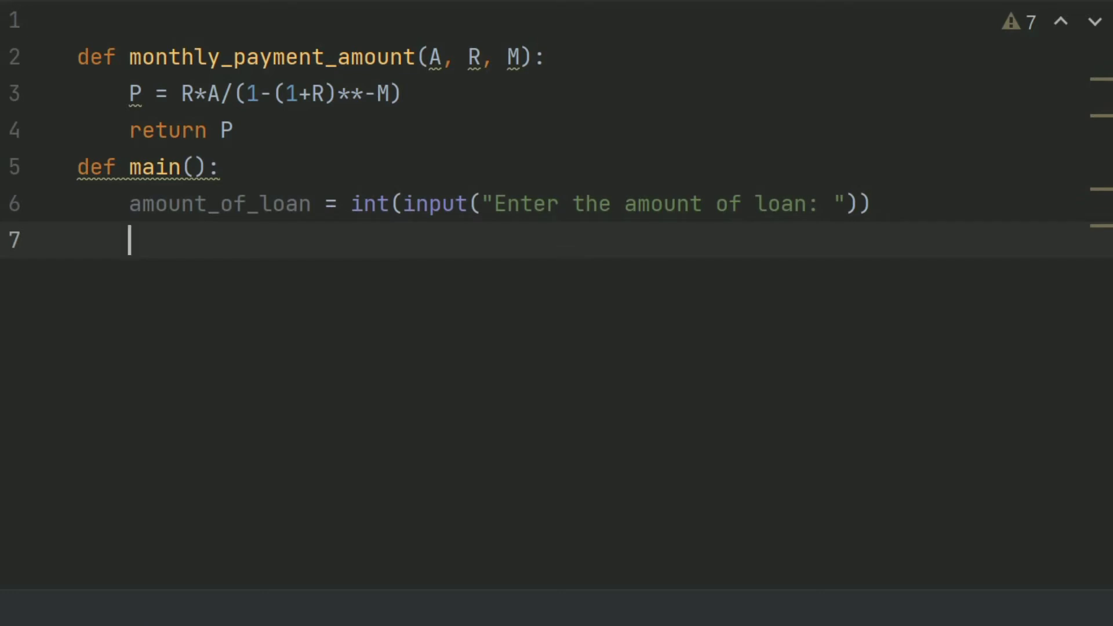
Step: Read intrest_rate as float(input("Enter the intrest rate as percentage: "))
{"action": "type", "text": "intres"}
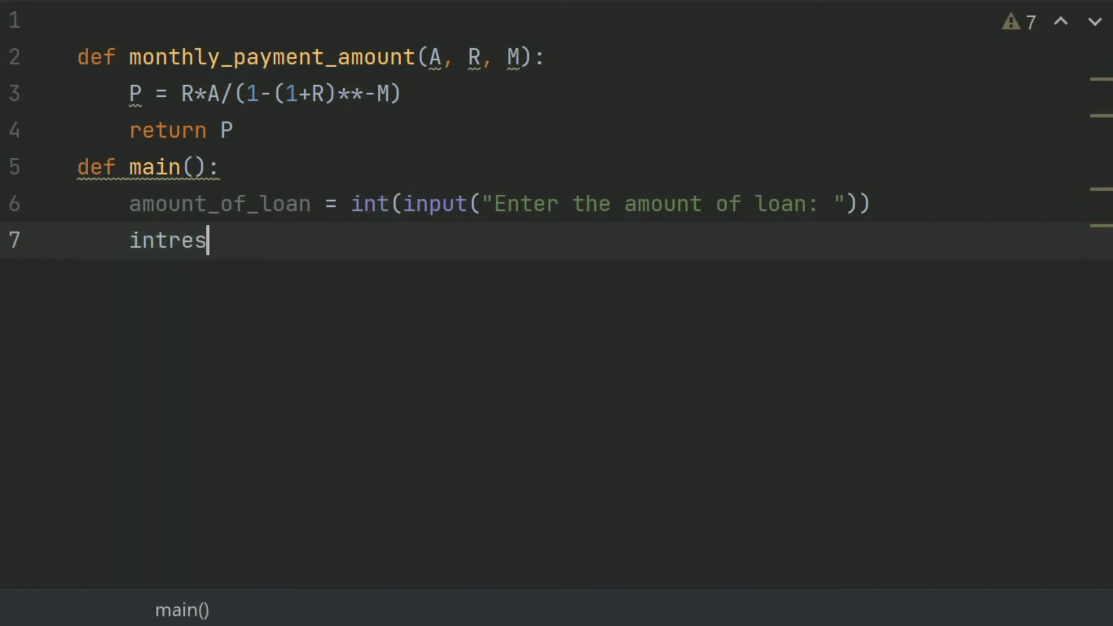
{"action": "type", "text": "t)"}
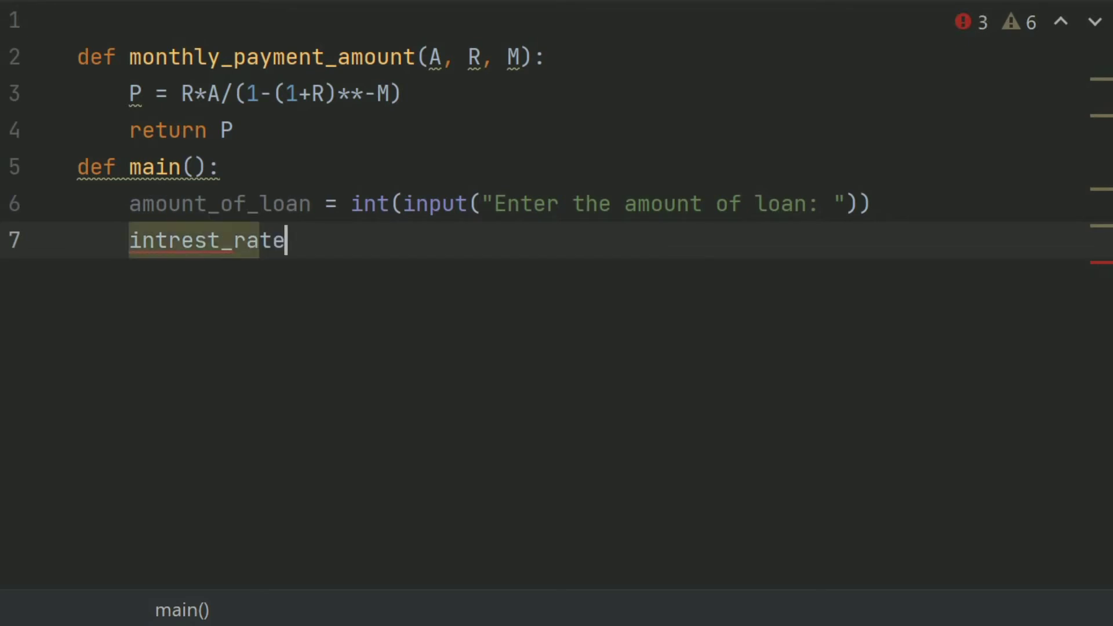
{"action": "type", "text": "="}
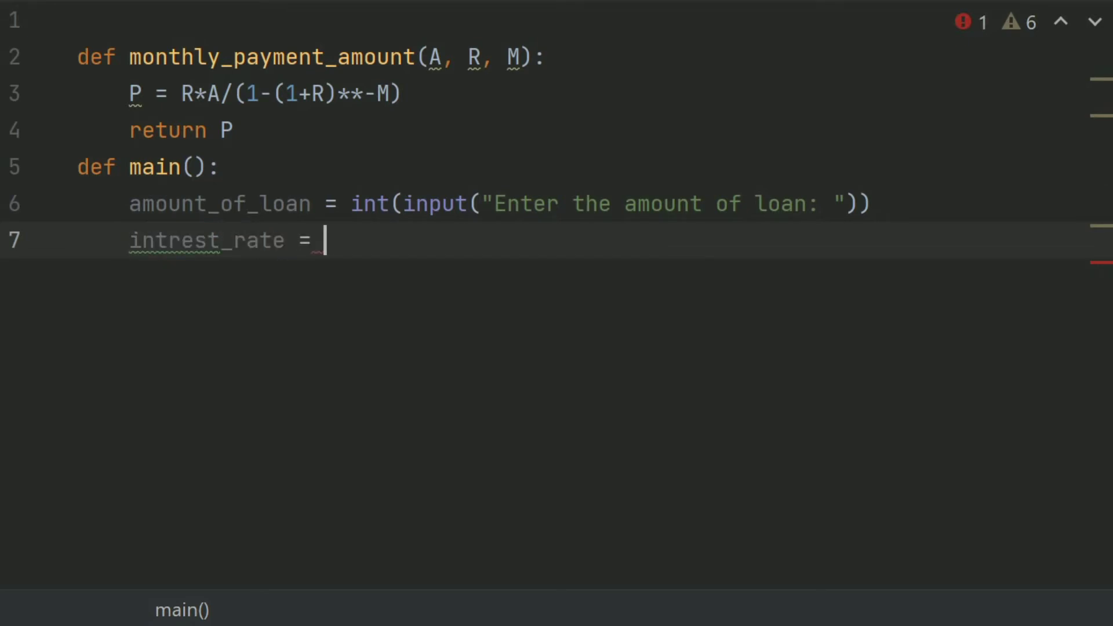
{"action": "type", "text": "float(input(\"\"))"}
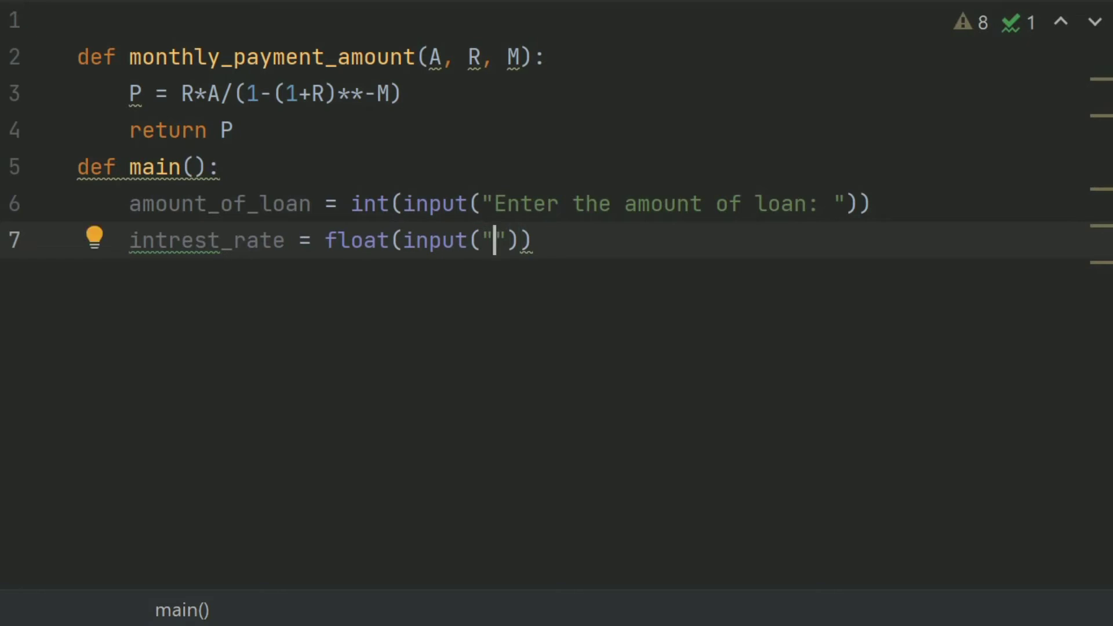
{"action": "type", "text": "E"}
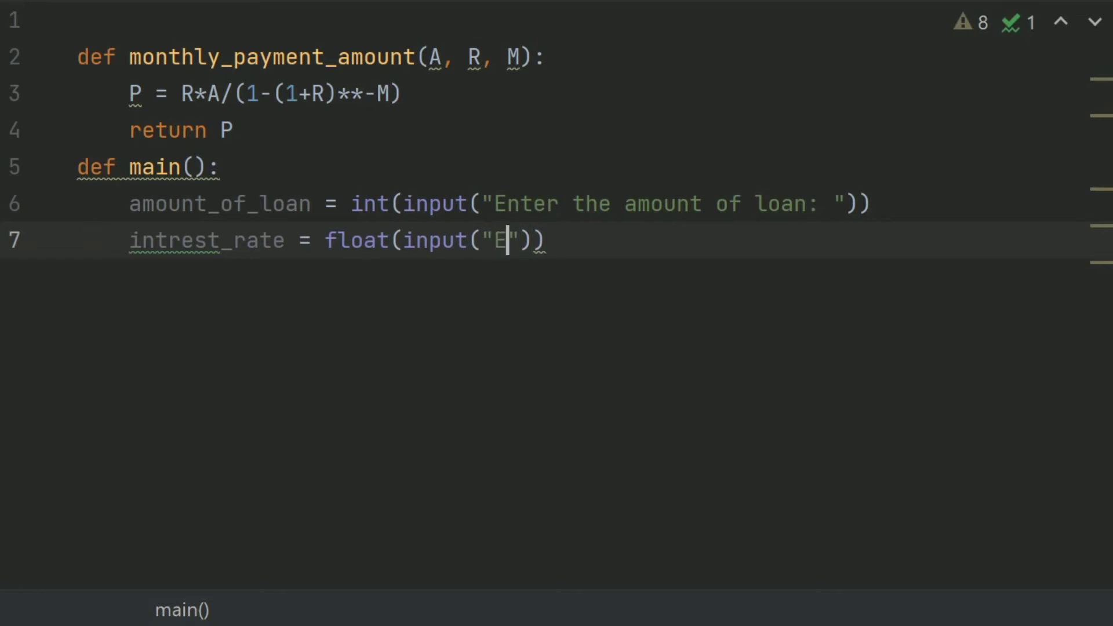
{"action": "type", "text": "nter the int"}
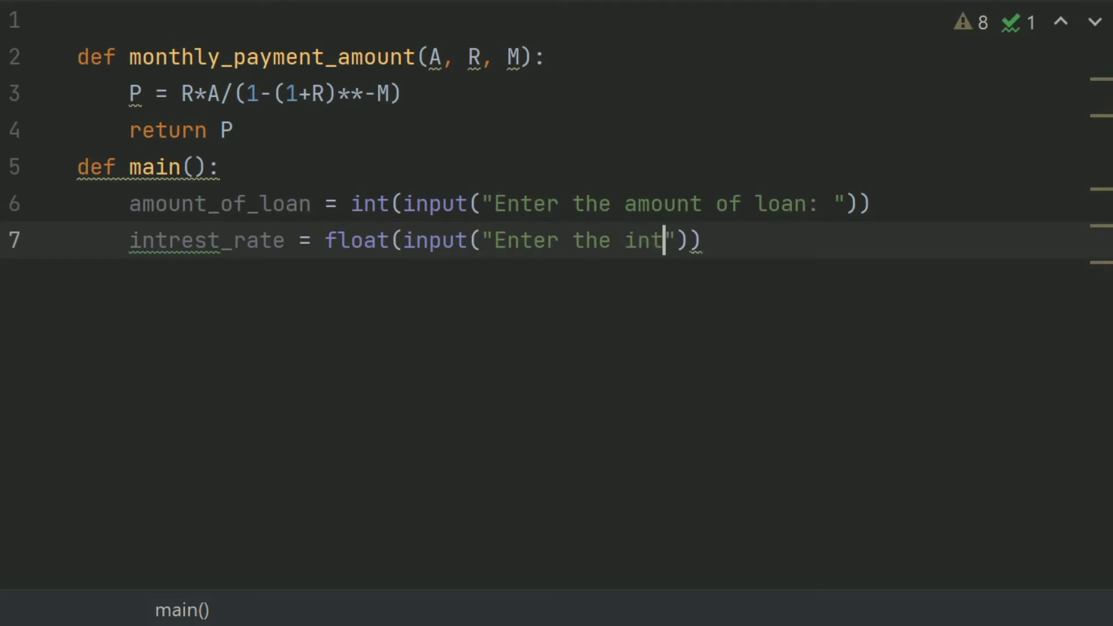
{"action": "type", "text": "rest ra"}
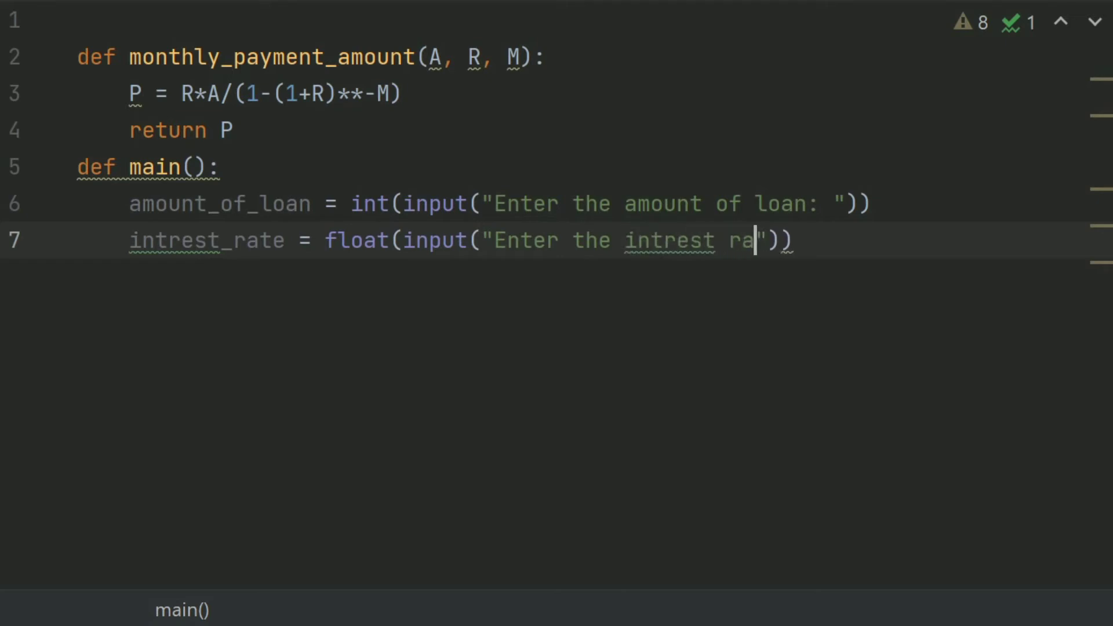
{"action": "type", "text": "te as pe"}
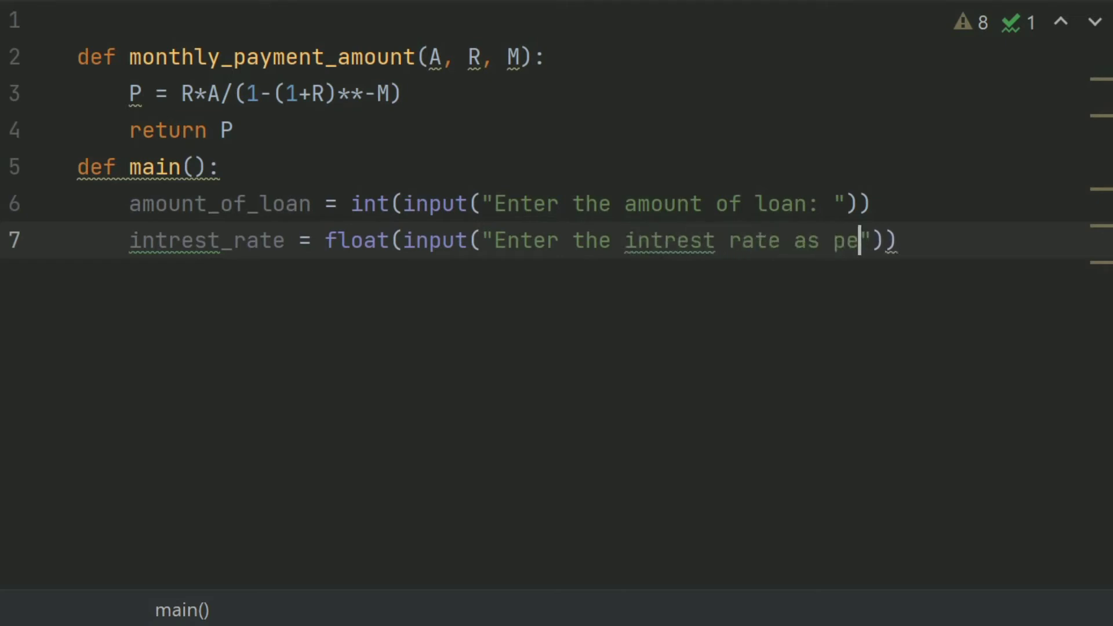
{"action": "type", "text": "rc"}
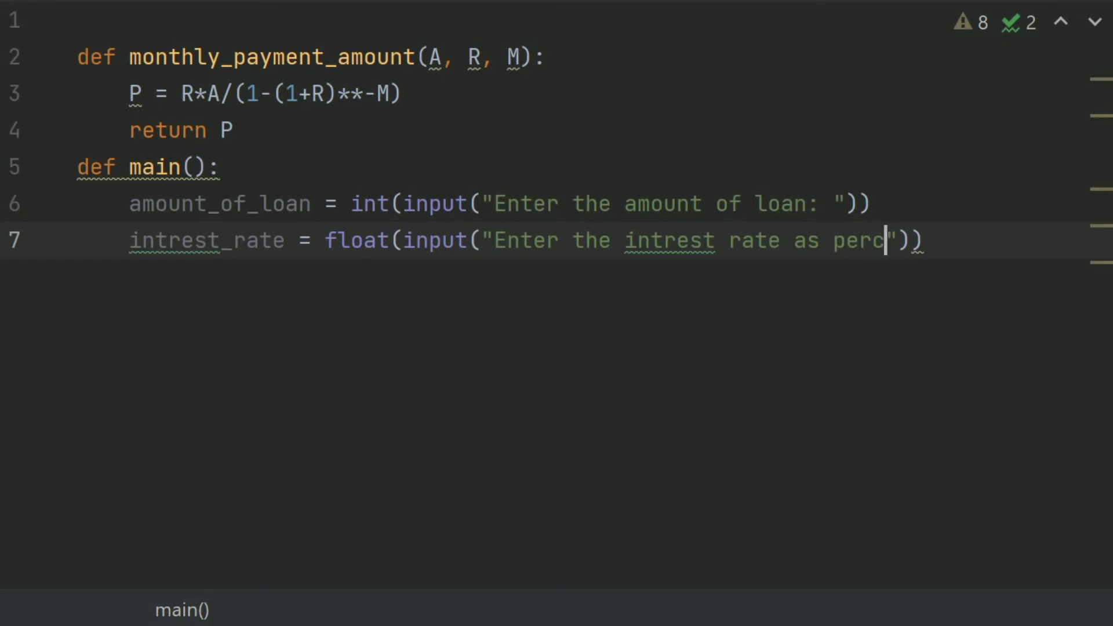
{"action": "type", "text": "entage:"}
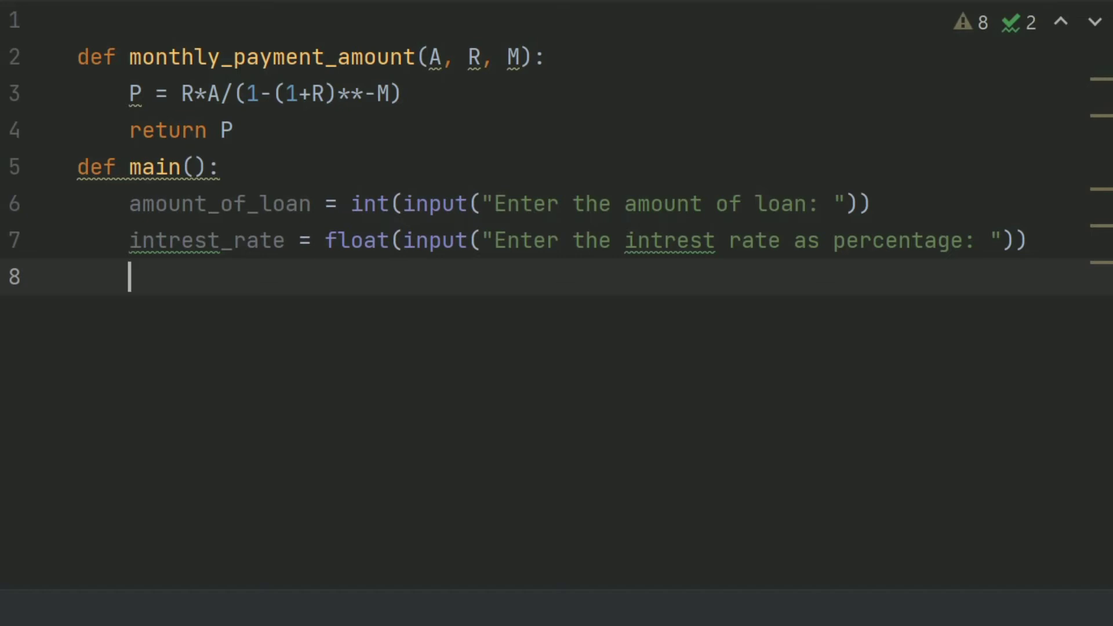
Step: Convert the rate with intrest_rate = intrest_rate / 100
{"action": "type", "text": "intr"}
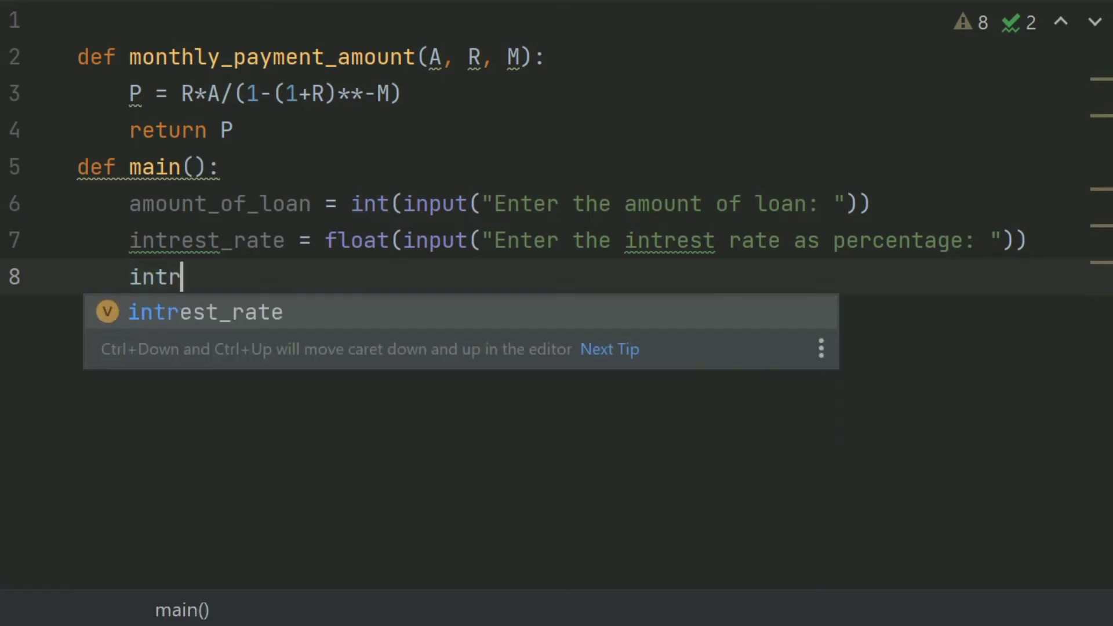
{"action": "key", "text": "Tab"}
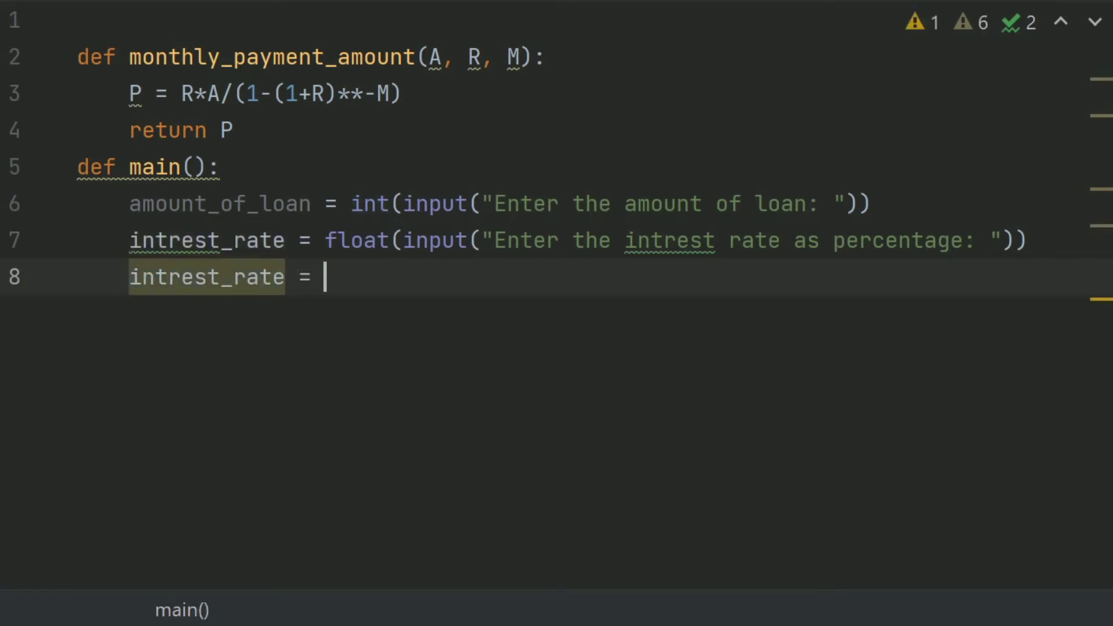
{"action": "type", "text": "in"}
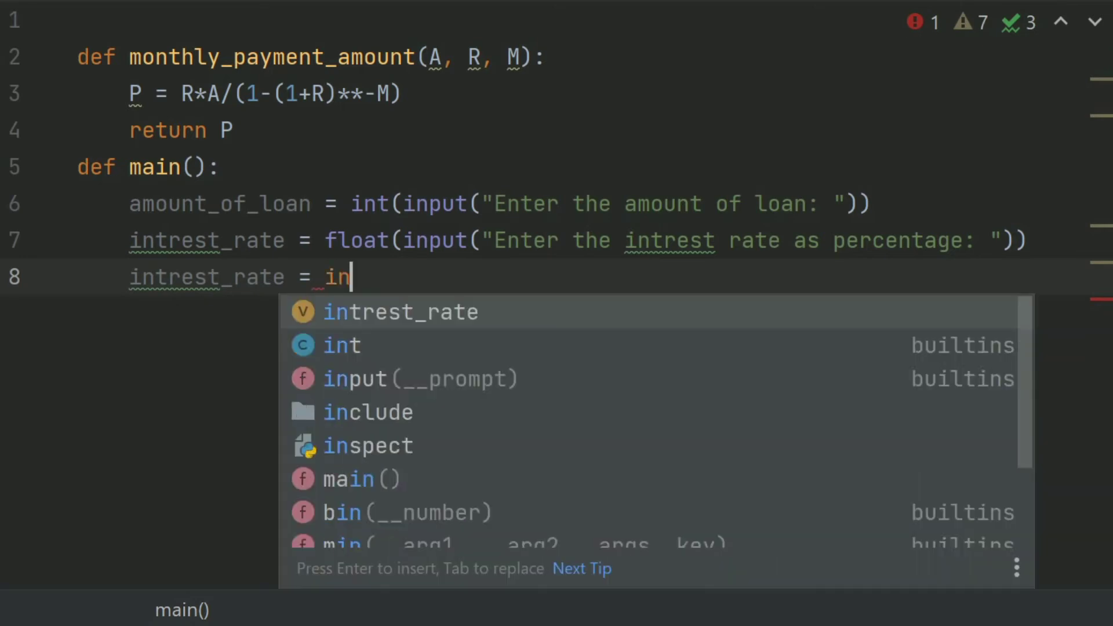
{"action": "type", "text": "trest_rate /"}
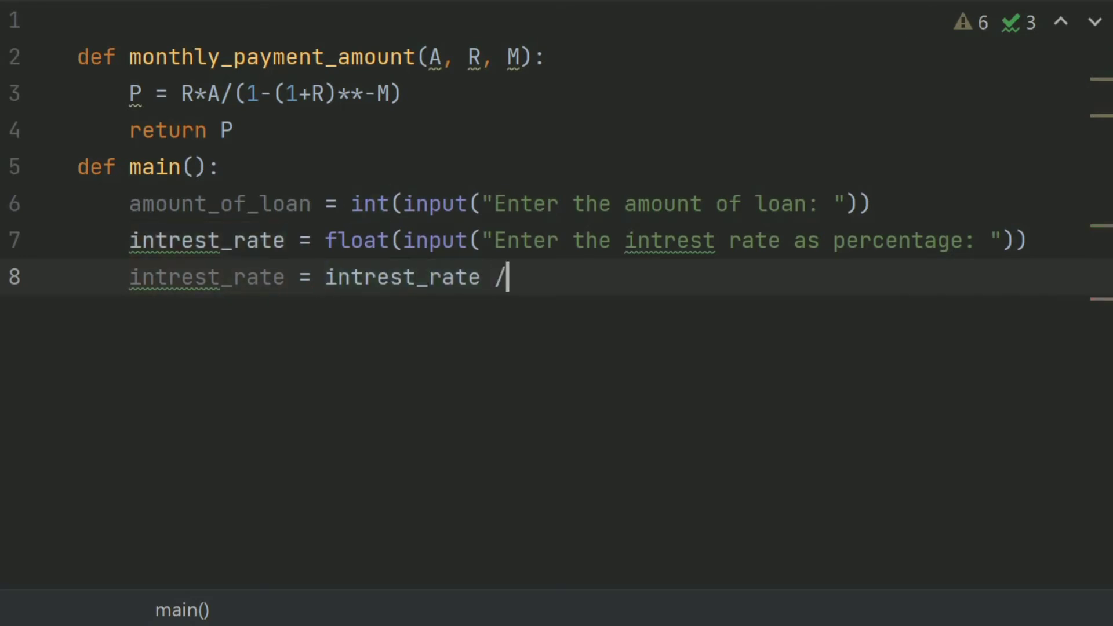
{"action": "type", "text": "1"}
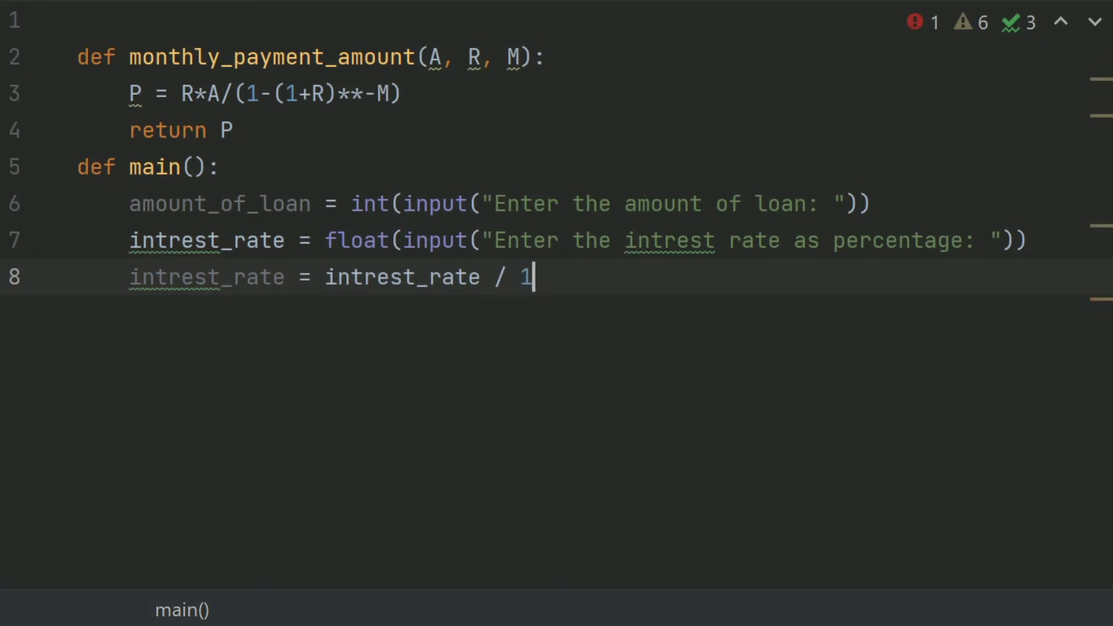
{"action": "type", "text": "00"}
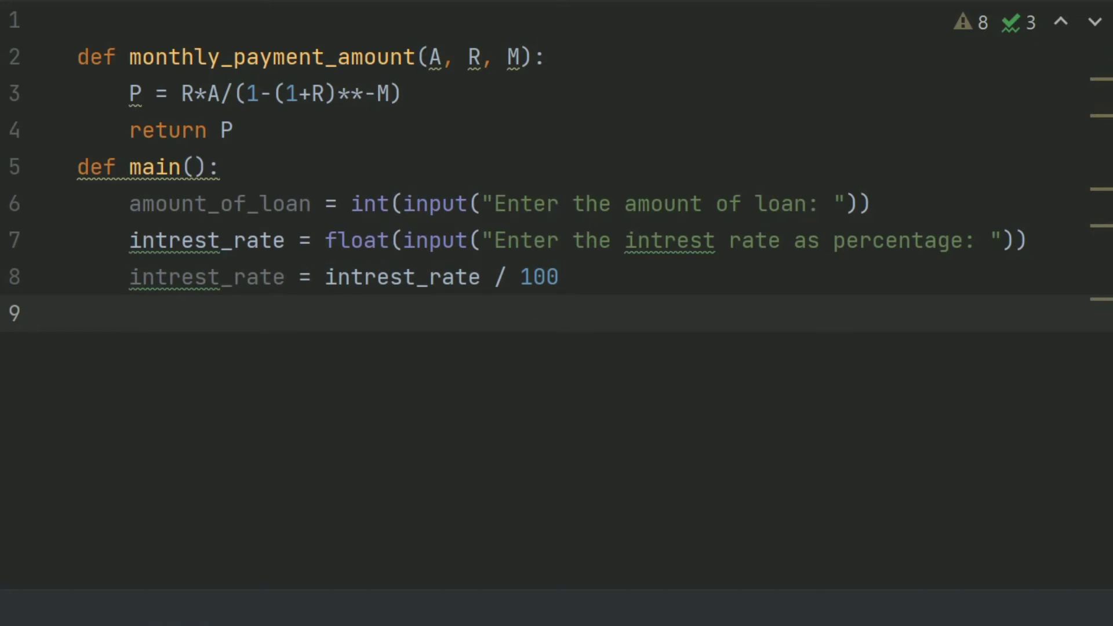
Step: Read months as int(input("Enter the desired numbers of months: "))
{"action": "type", "text": "monts"}
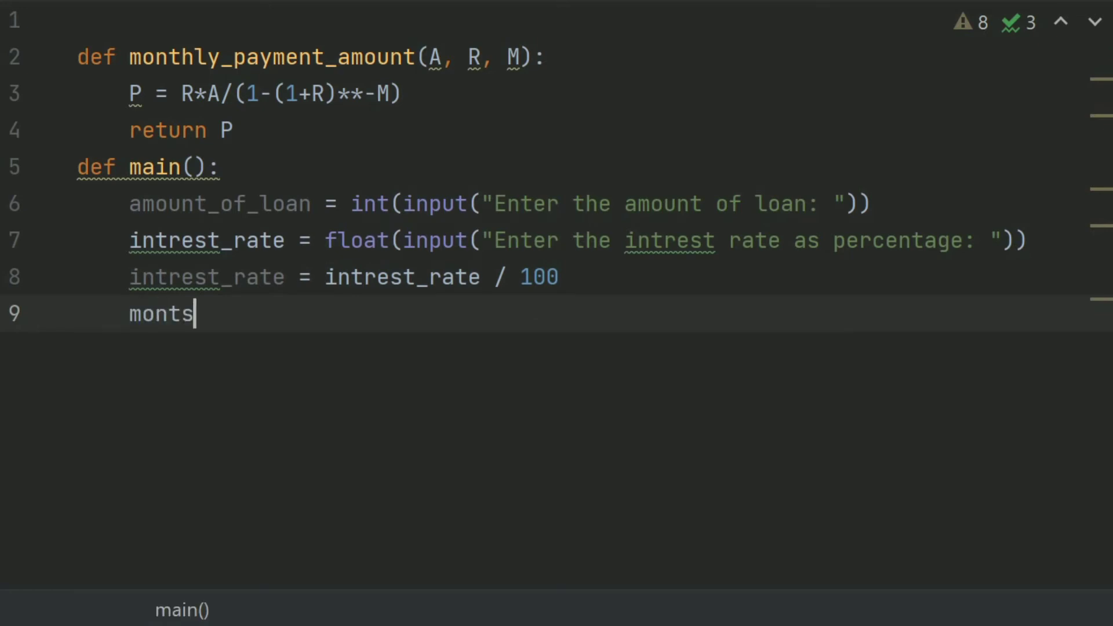
{"action": "type", "text": "hs ="}
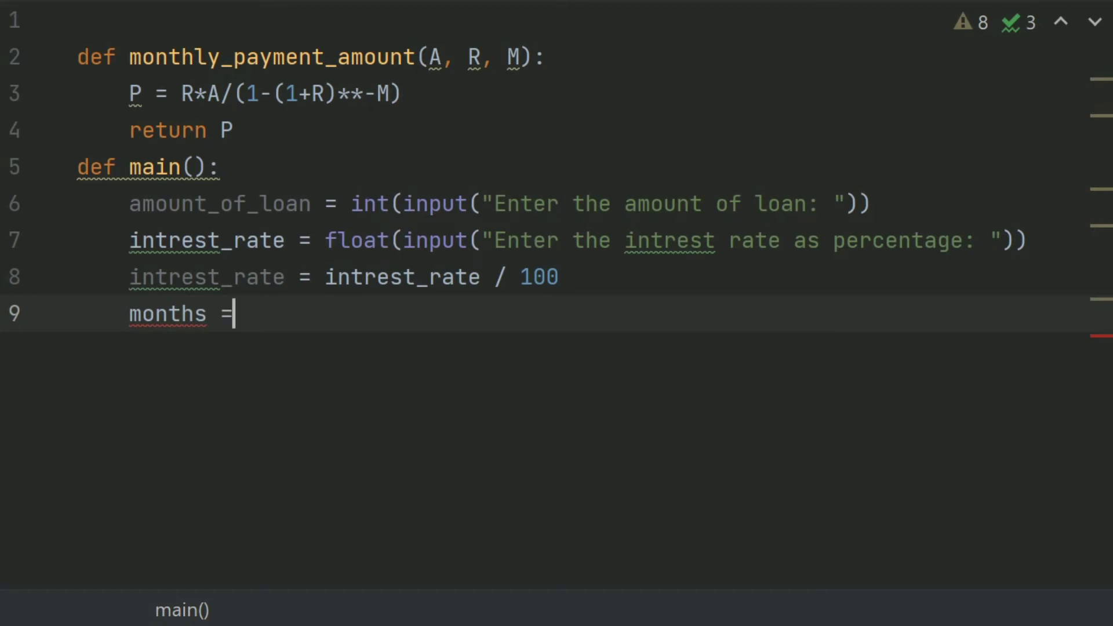
{"action": "type", "text": "int("}
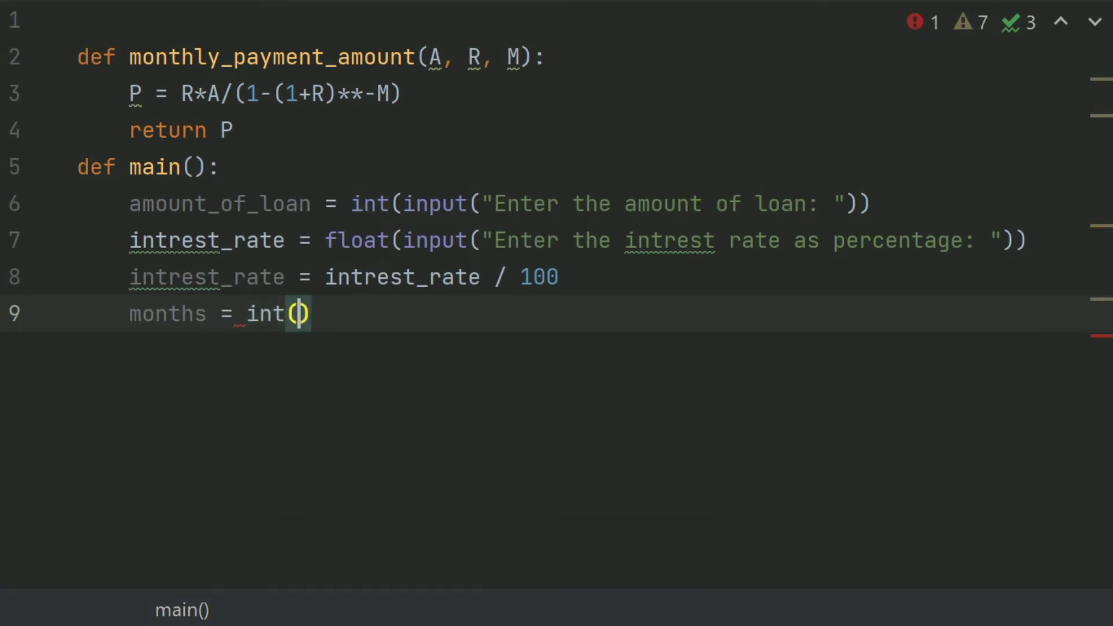
{"action": "type", "text": "input(\"\")"}
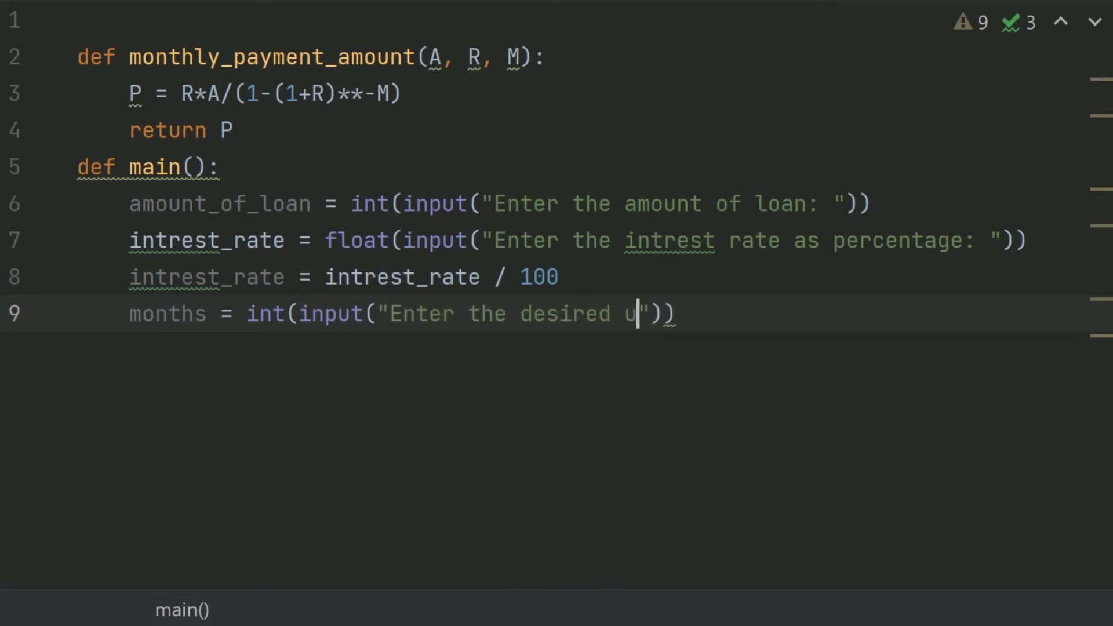
{"action": "type", "text": "numbers"}
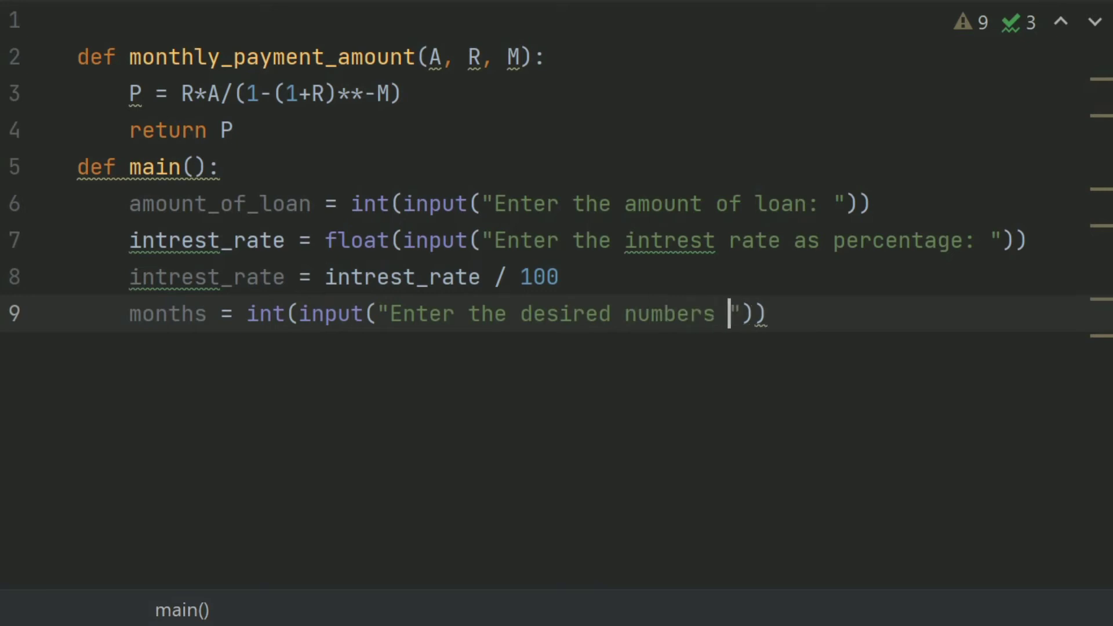
{"action": "type", "text": "of months:"}
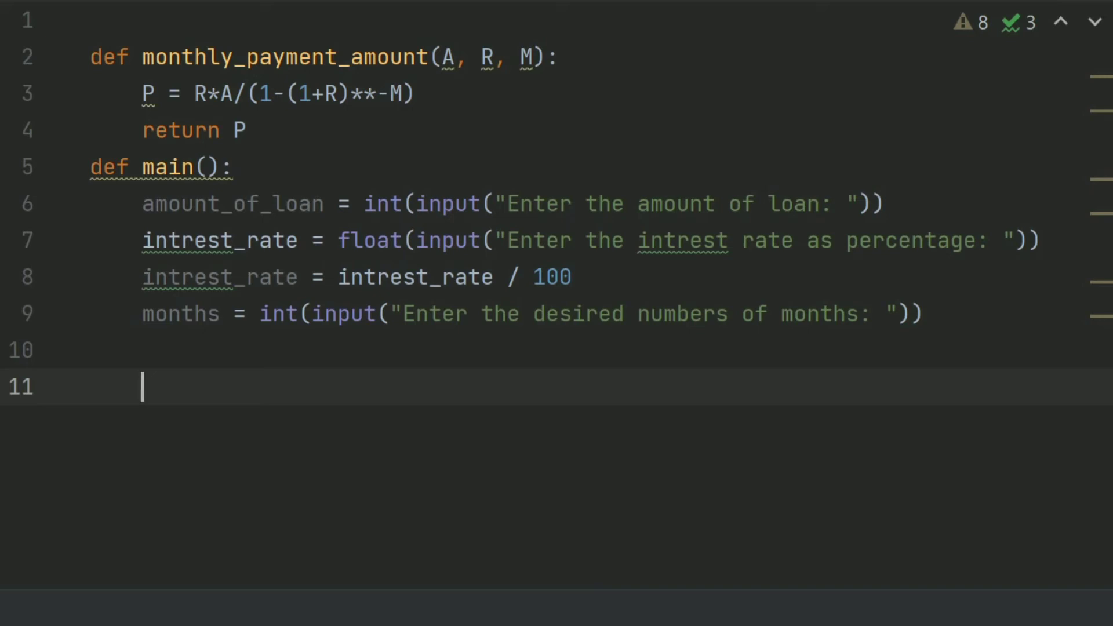
Step: Assign payment_amount_permonth = monthly_payment_amount(amount_of_loan, intrest_rate, months)
{"action": "type", "text": "p"}
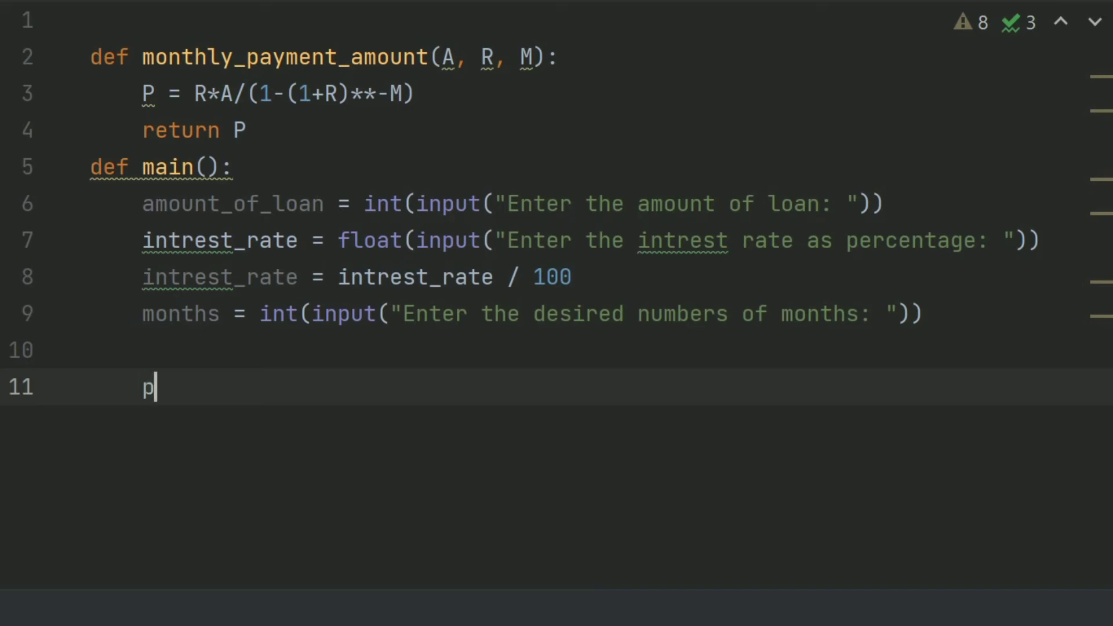
{"action": "type", "text": "ay"}
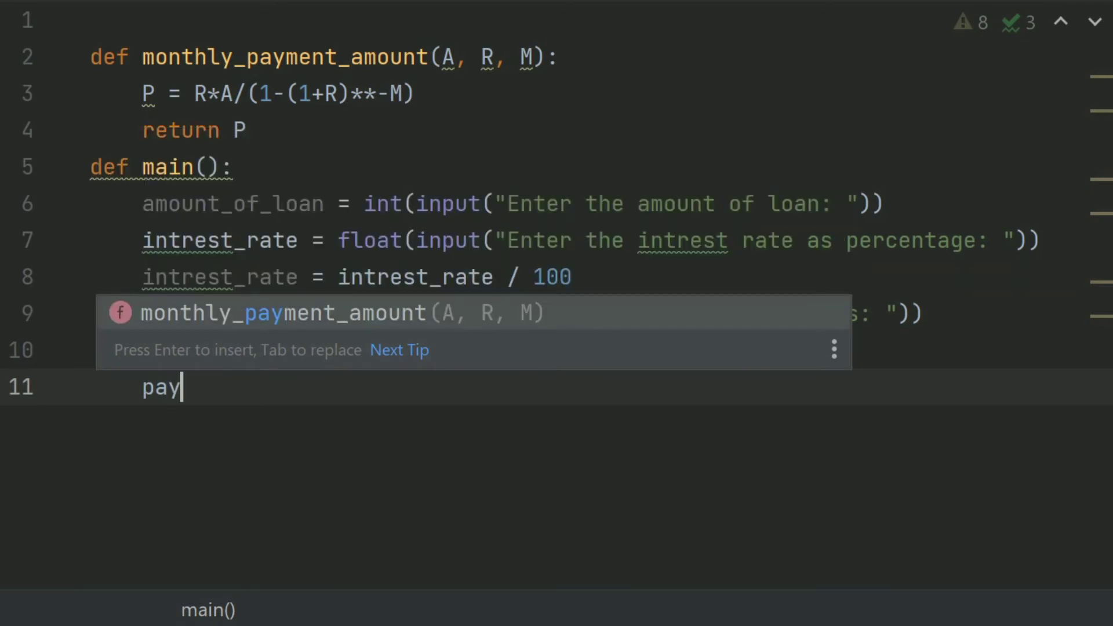
{"action": "type", "text": "ment_amou"}
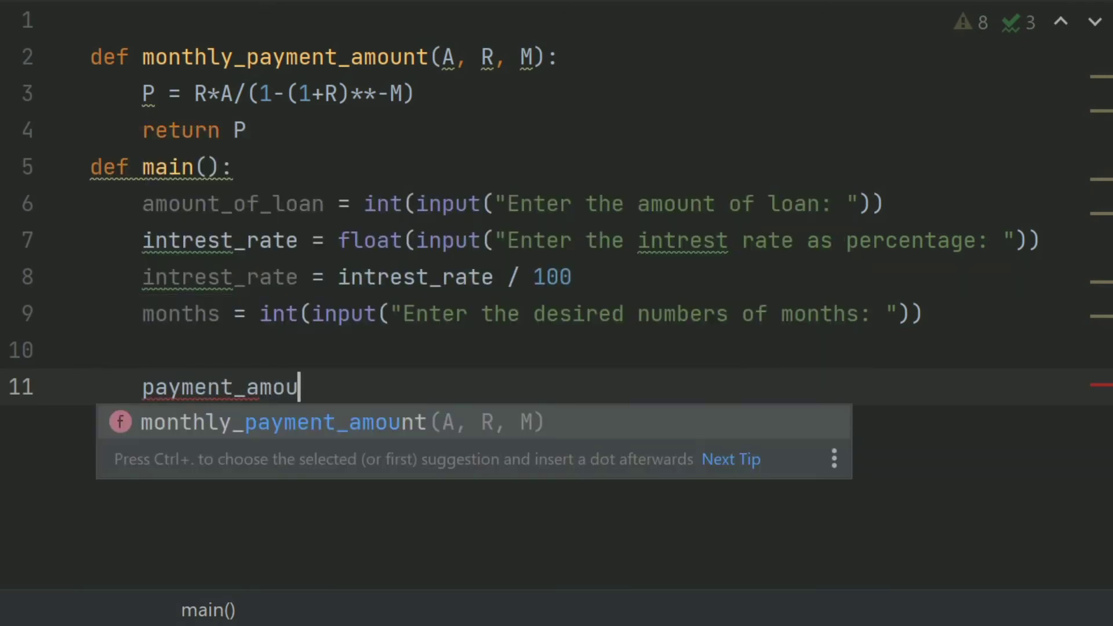
{"action": "type", "text": "nt"}
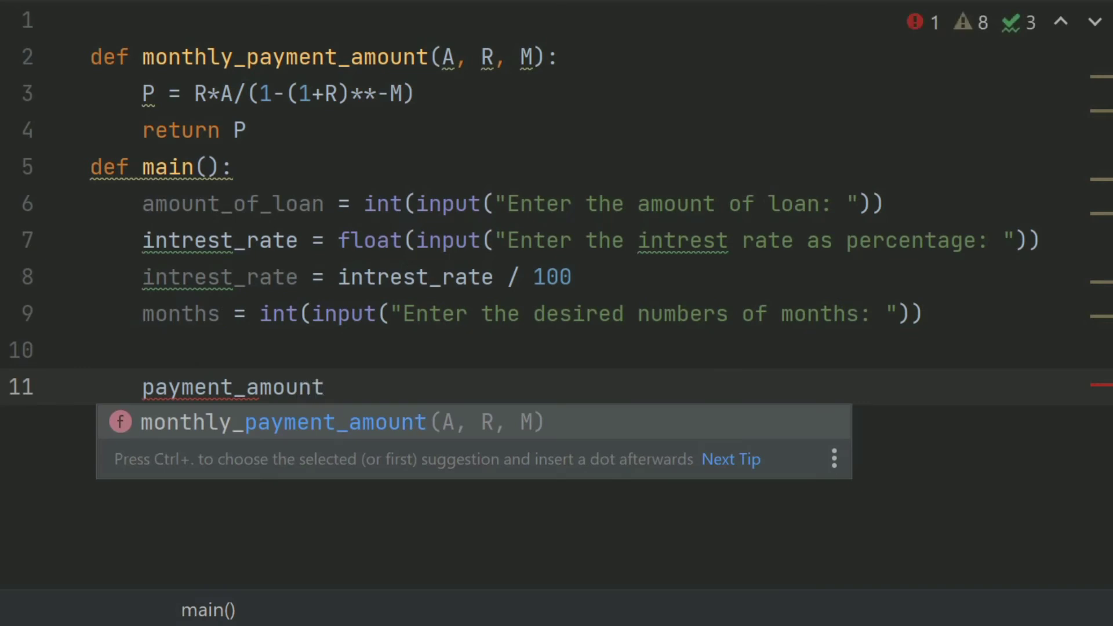
{"action": "type", "text": "_permon"}
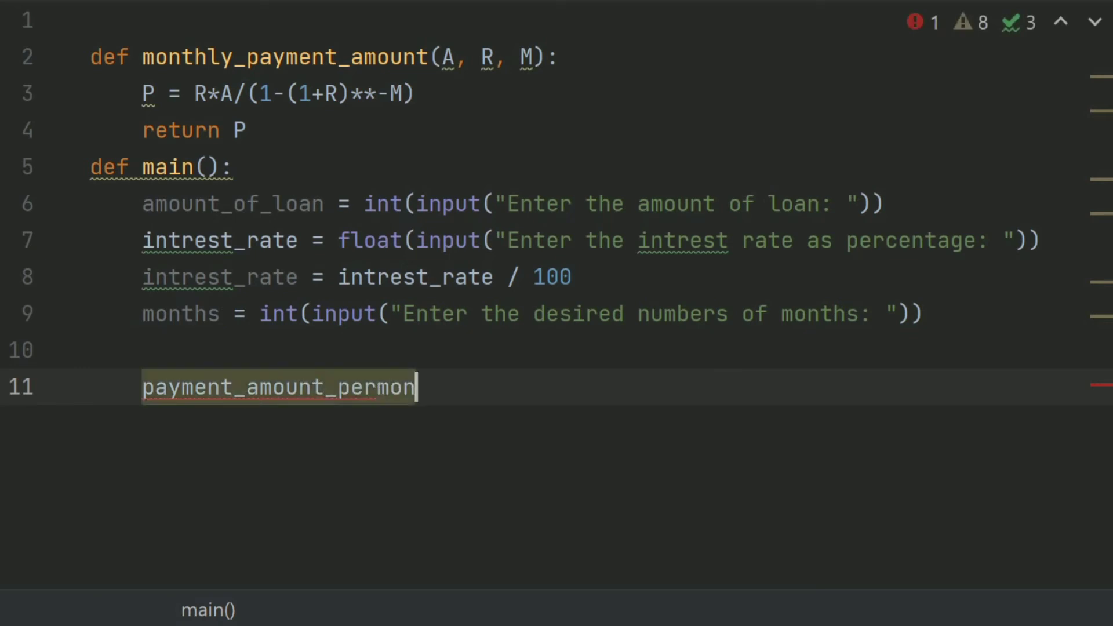
{"action": "type", "text": "th ="}
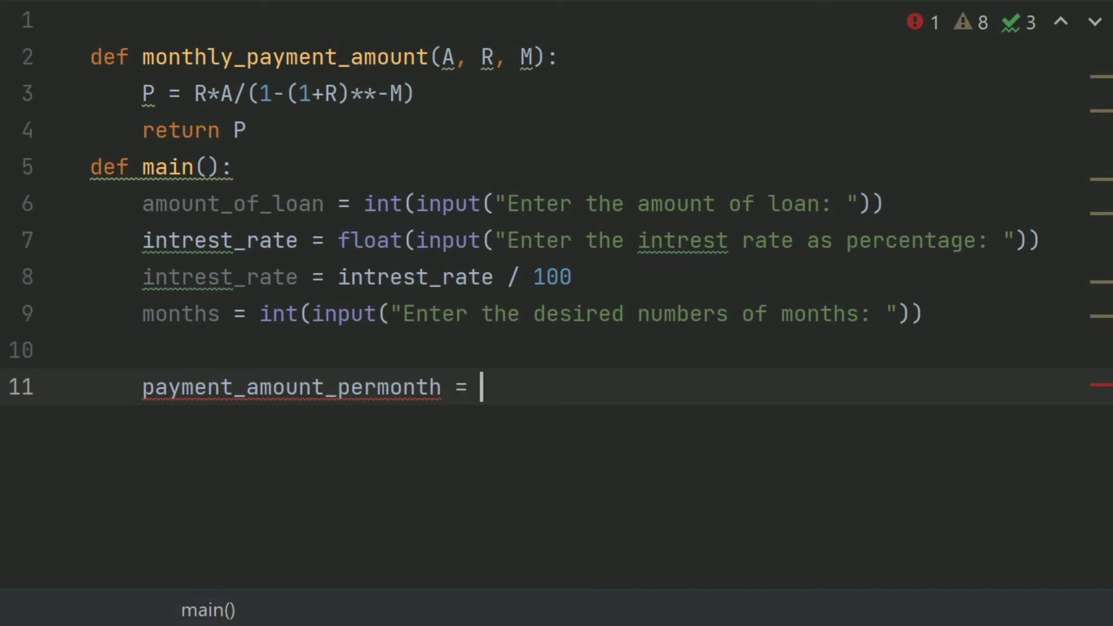
{"action": "type", "text": "monthly_payment_amount("}
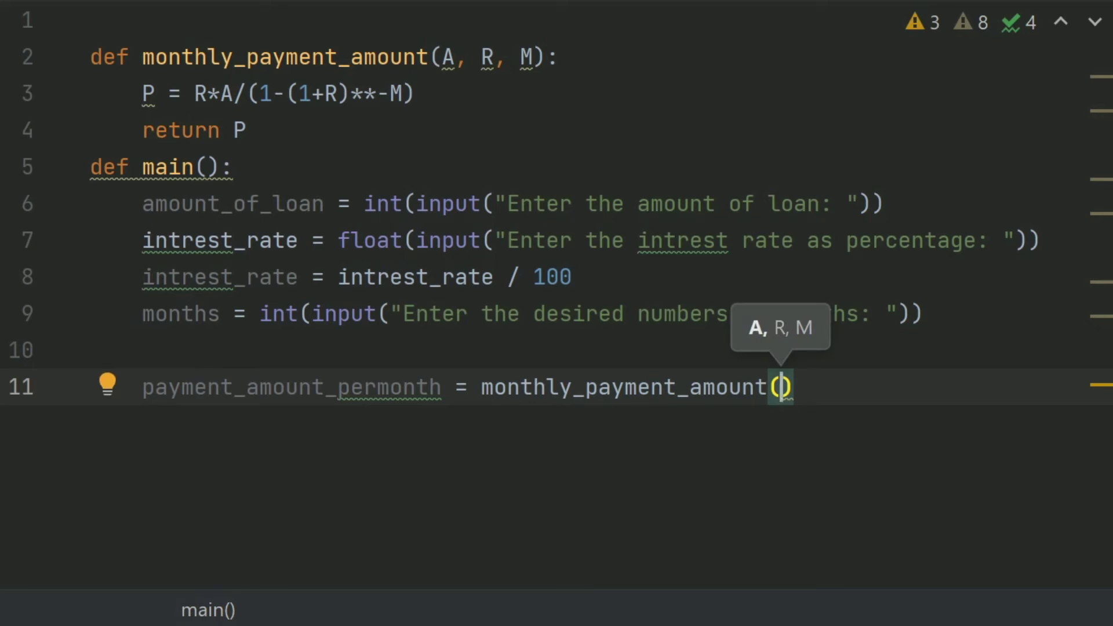
{"action": "type", "text": "amount_of_loan"}
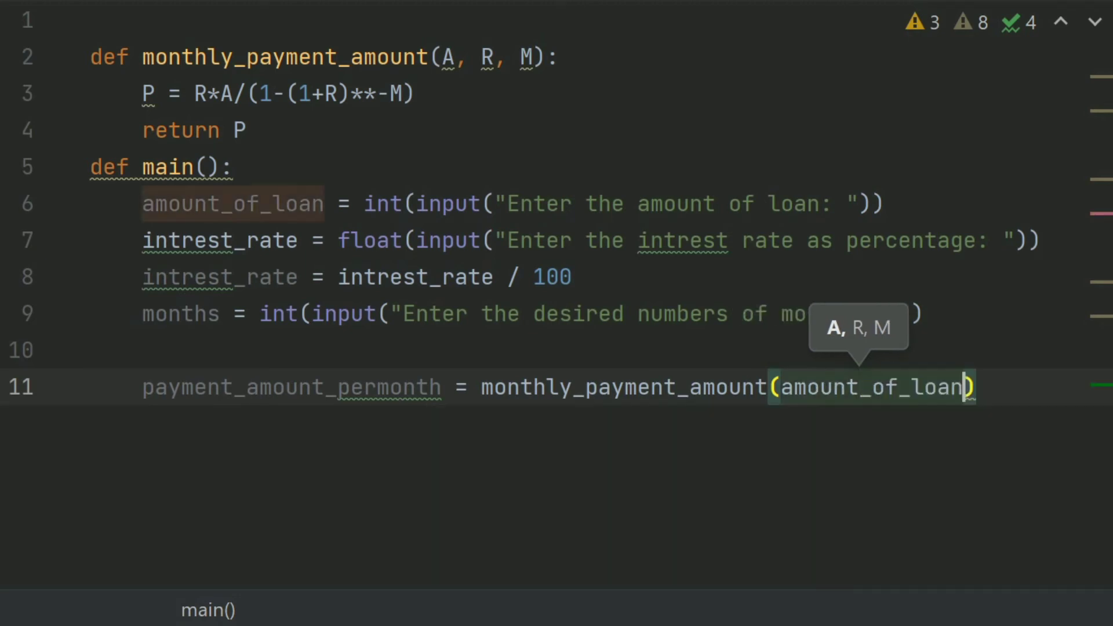
{"action": "type", "text": ","}
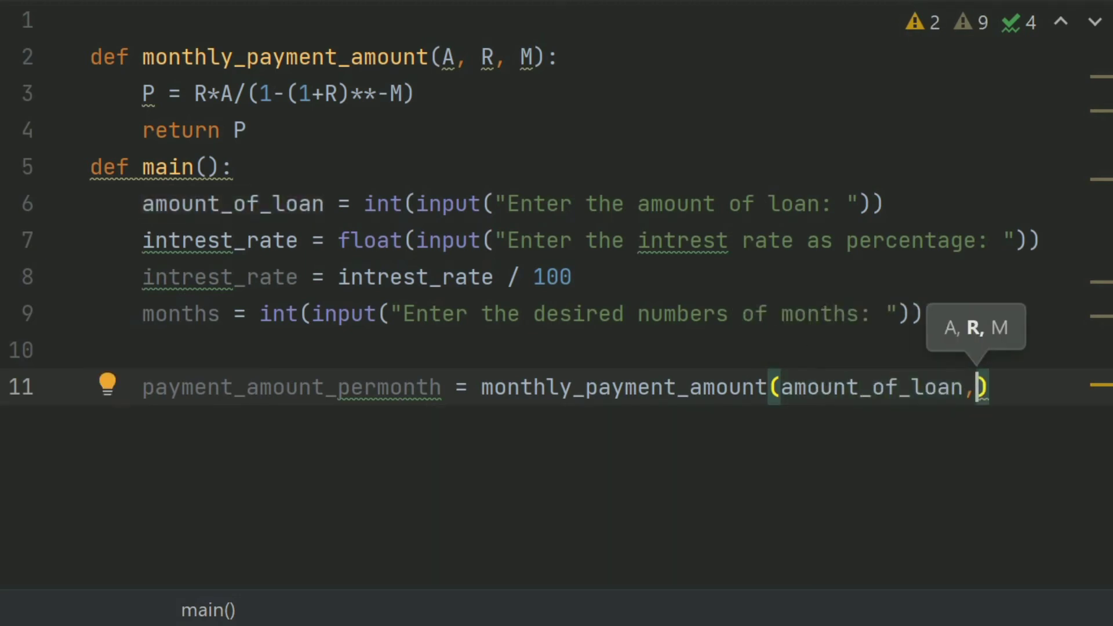
{"action": "type", "text": "intrest_rate,mo"}
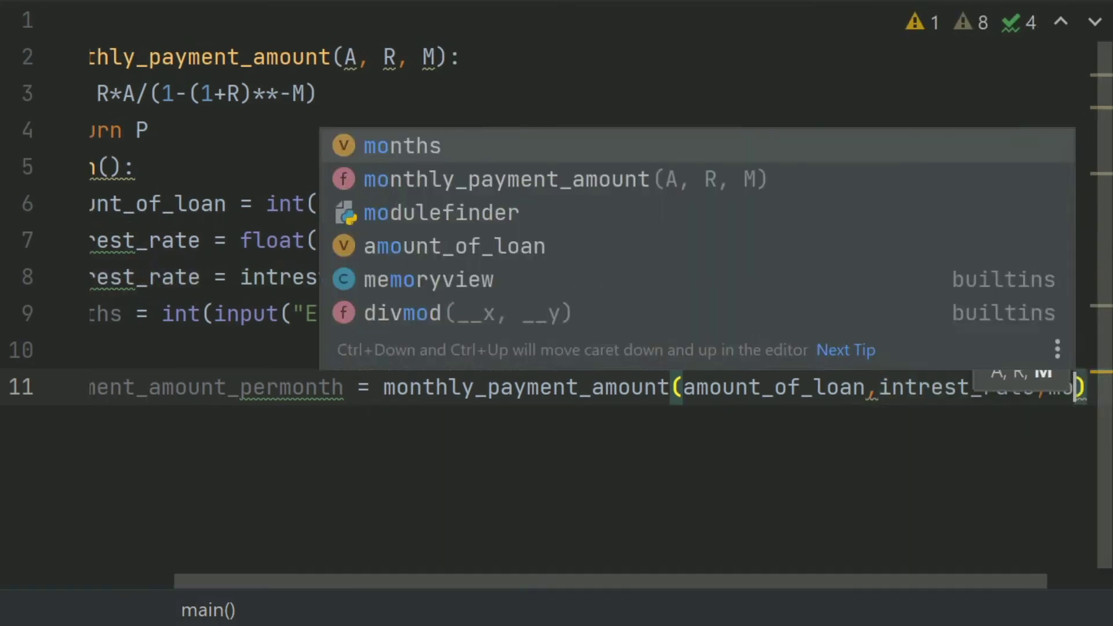
{"action": "key", "text": "Escape"}
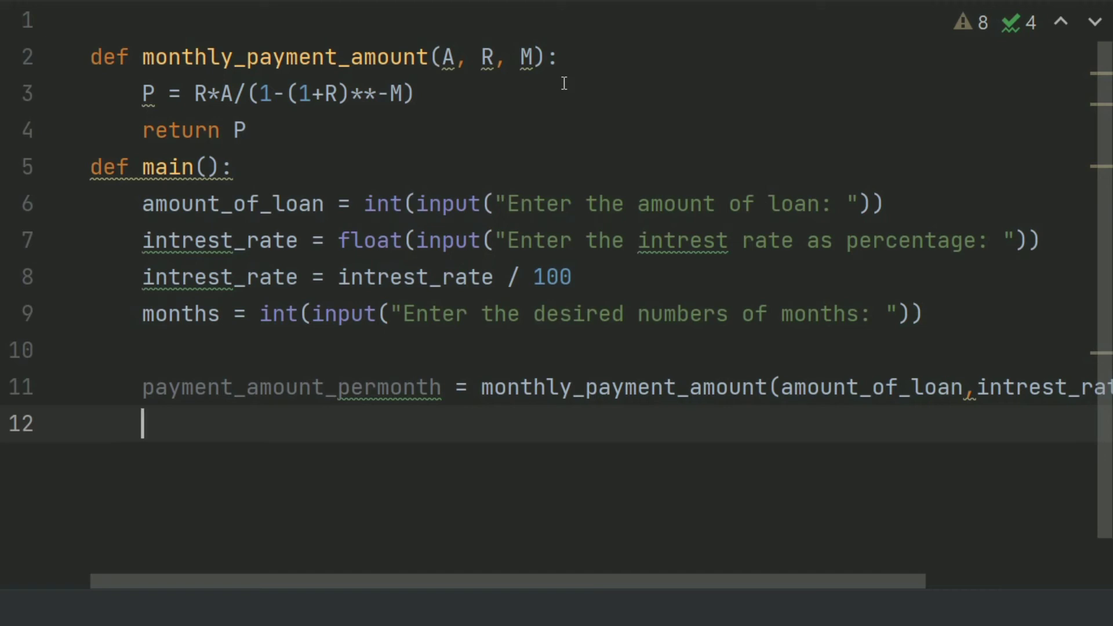
Step: Begin a print of "The monthly payment amount is : " with the payment value
{"action": "type", "text": "print(\""}
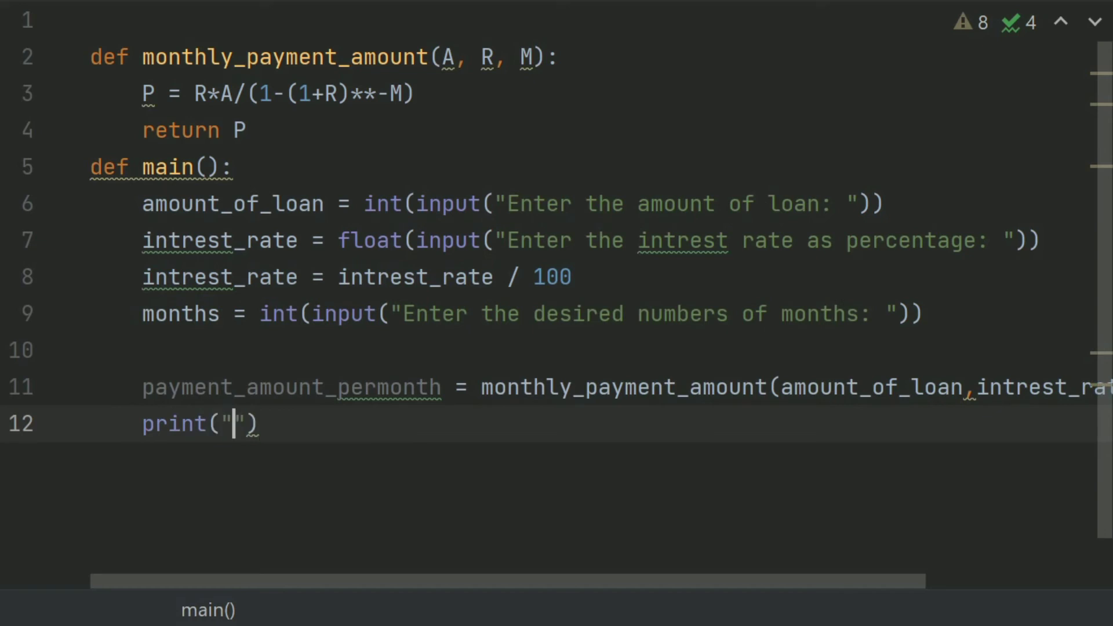
{"action": "type", "text": "The monthly"}
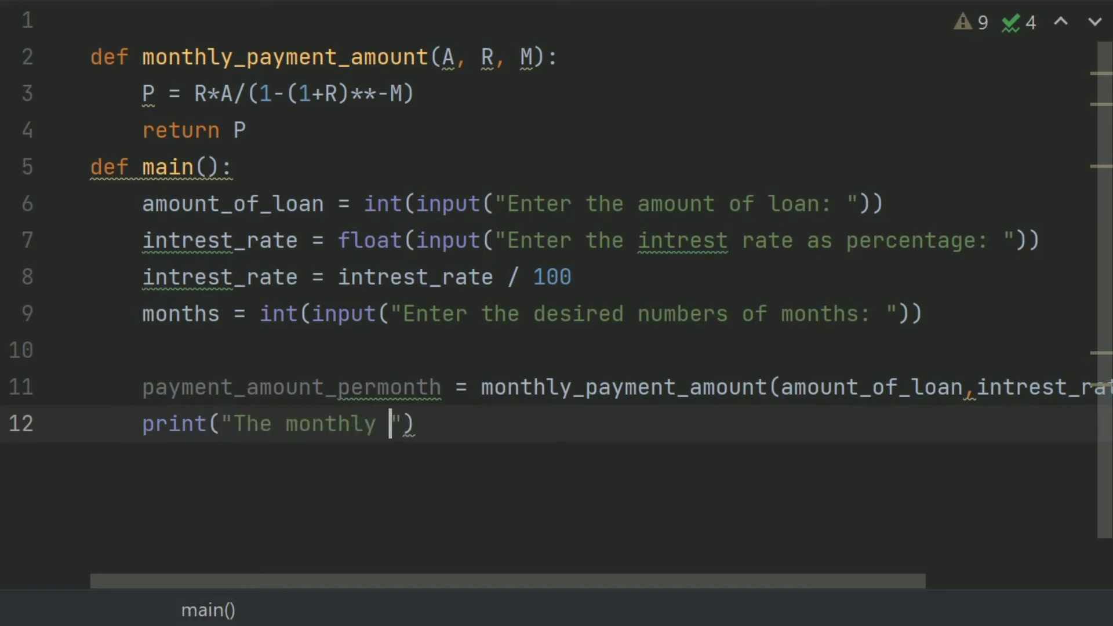
{"action": "type", "text": "paymen"}
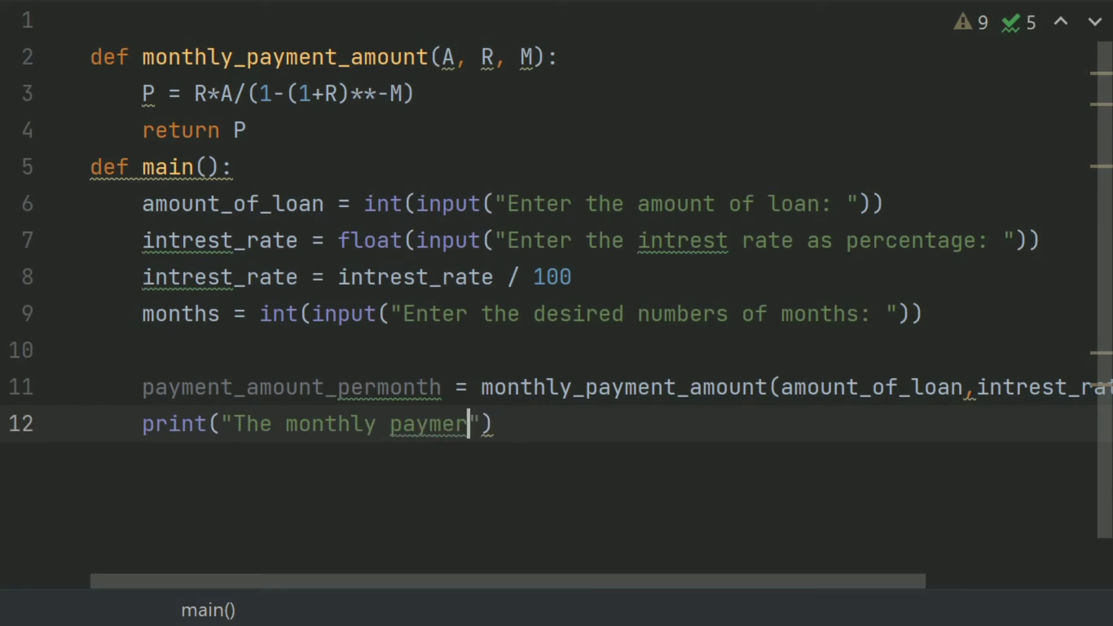
{"action": "type", "text": "t amount is :"}
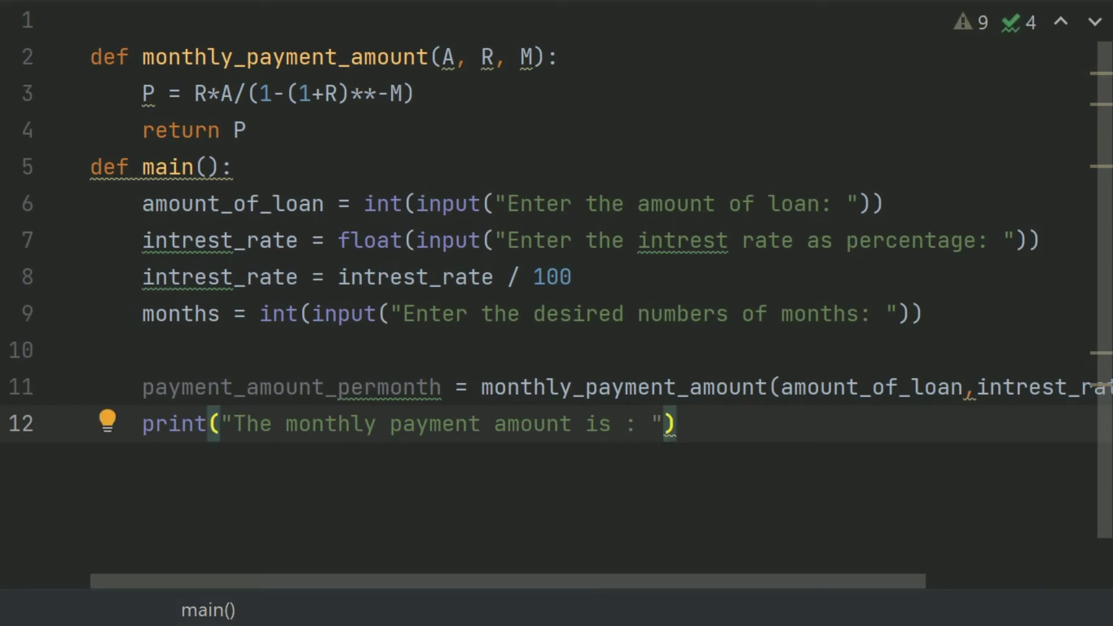
{"action": "type", "text": ","}
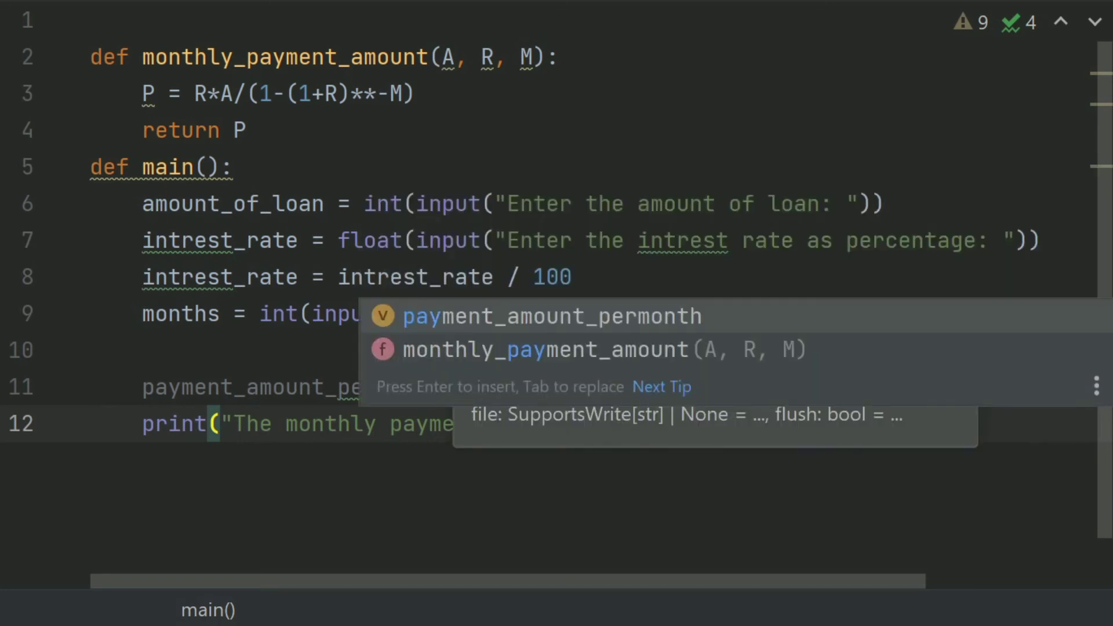
{"action": "type", "text": "a"}
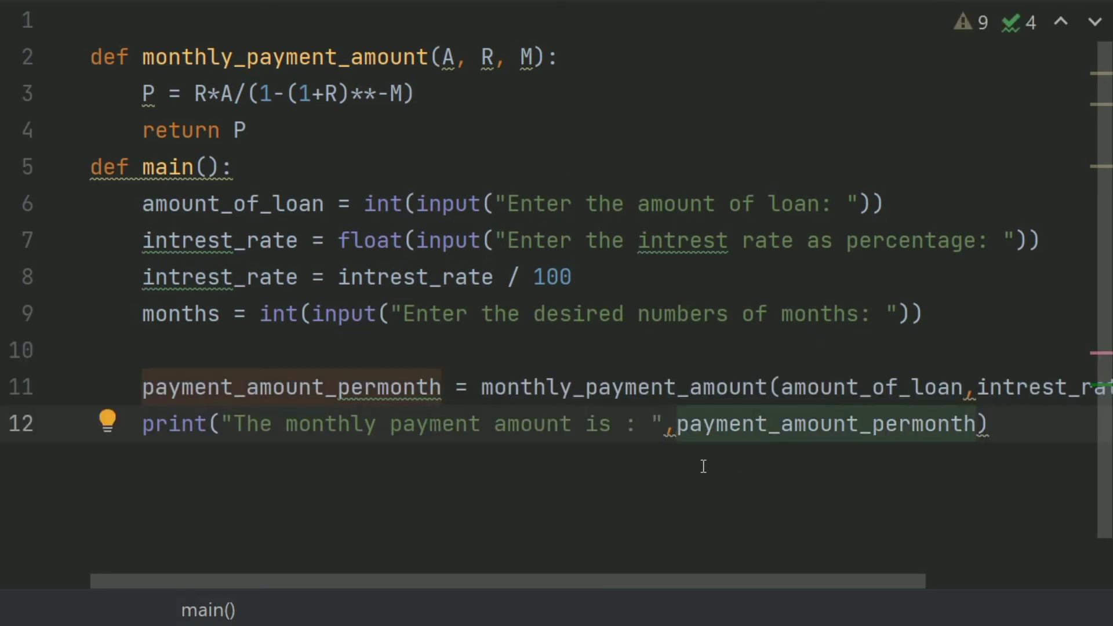
Step: Wrap the payment in format(payment_amount_permonth, '.2f') to show two decimals
{"action": "type", "text": "fo"}
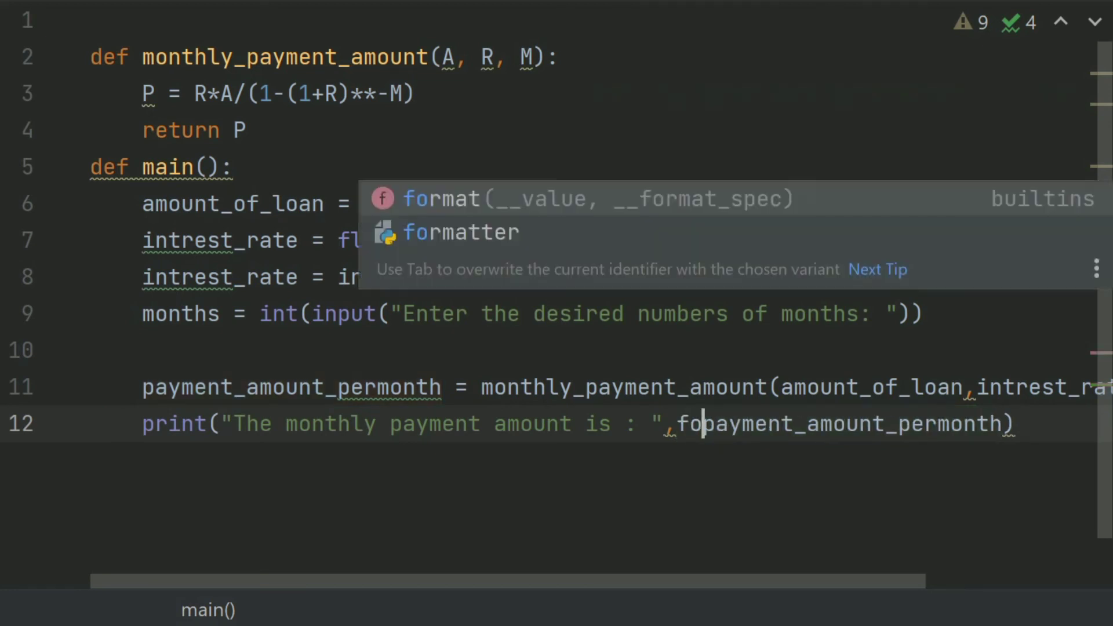
{"action": "key", "text": "Tab"}
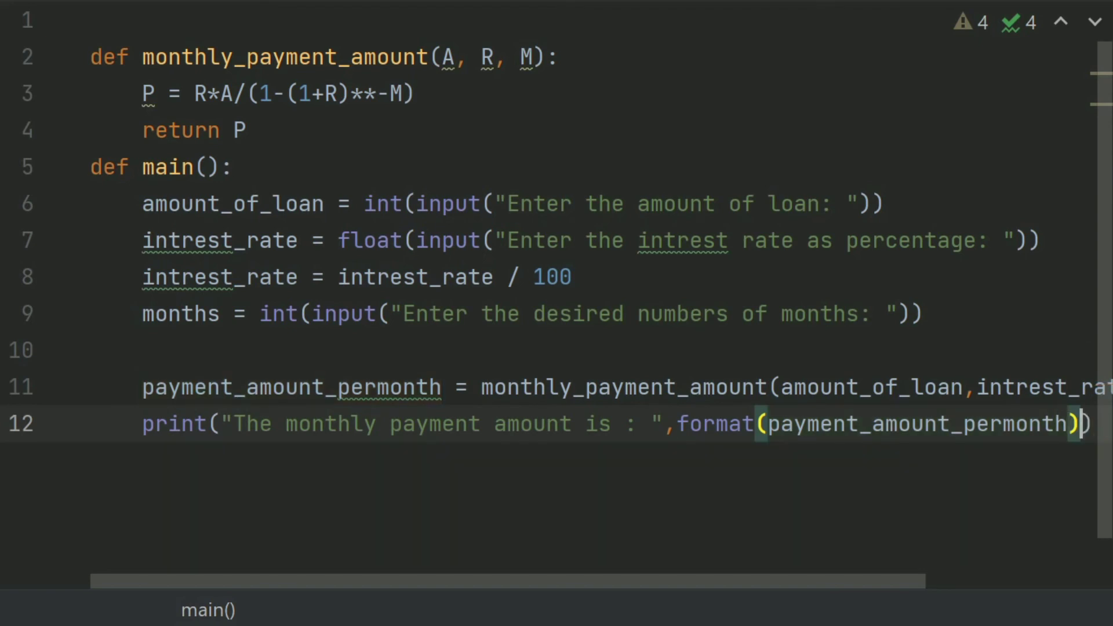
{"action": "type", "text": ", '."}
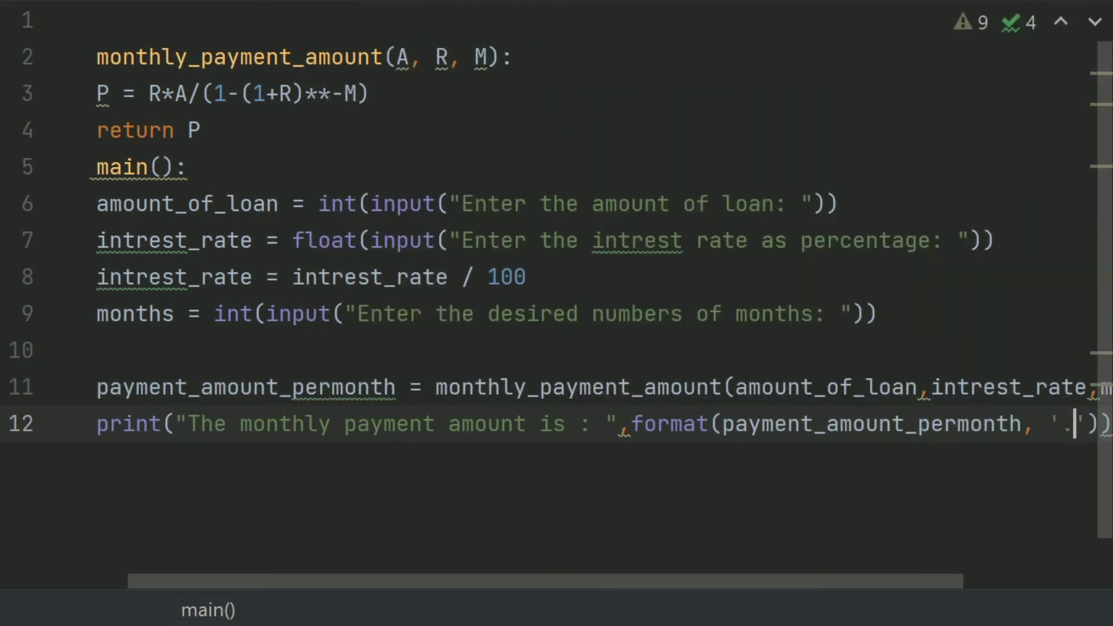
{"action": "type", "text": "2f"}
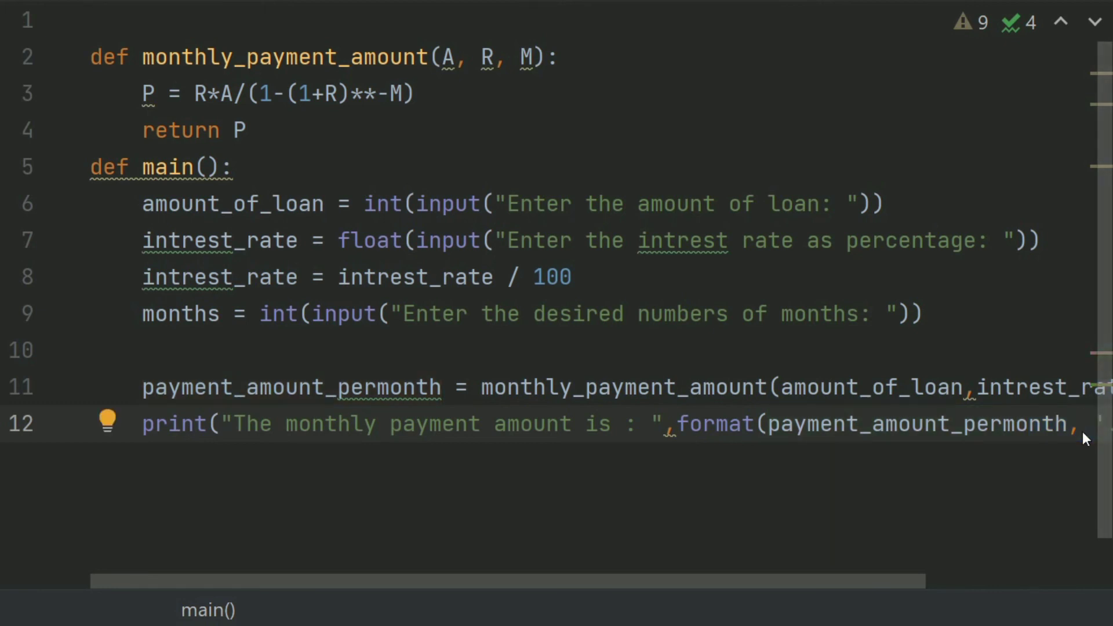
{"action": "key", "text": "Enter"}
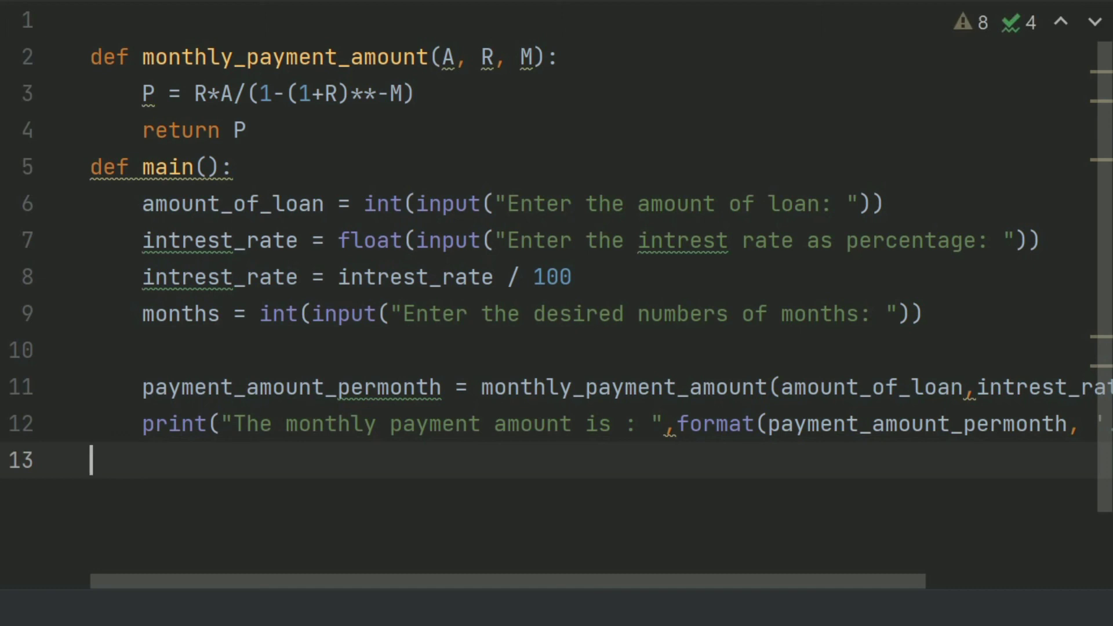
Step: Call main() at the end and run the loanPaymentsCalculator configuration
{"action": "type", "text": "main()"}
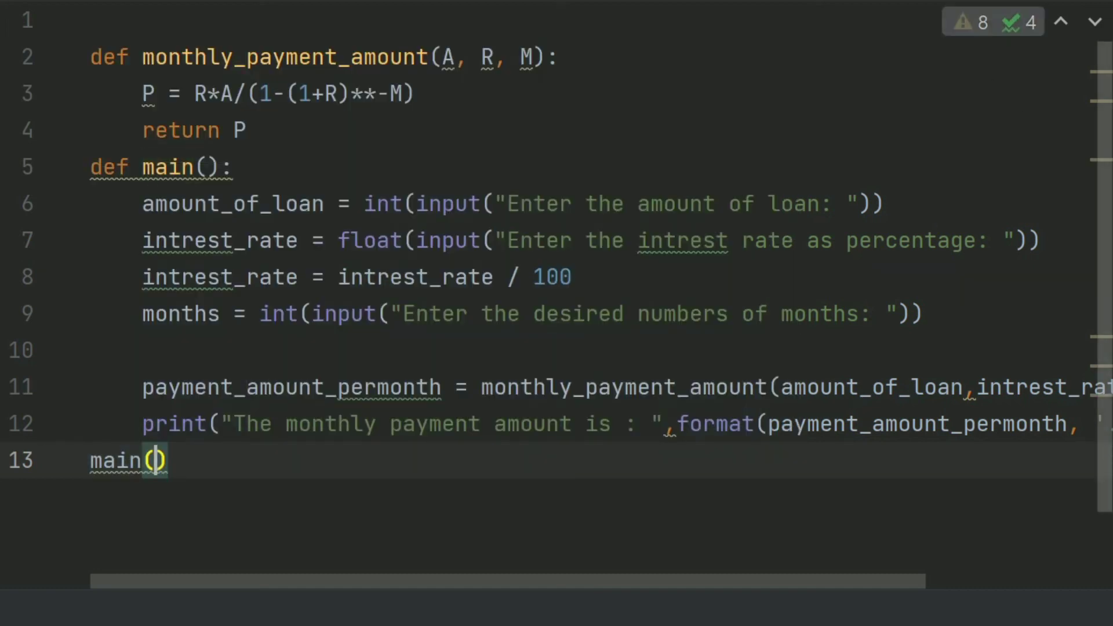
{"action": "left_click", "coordinate": [403, 17]}
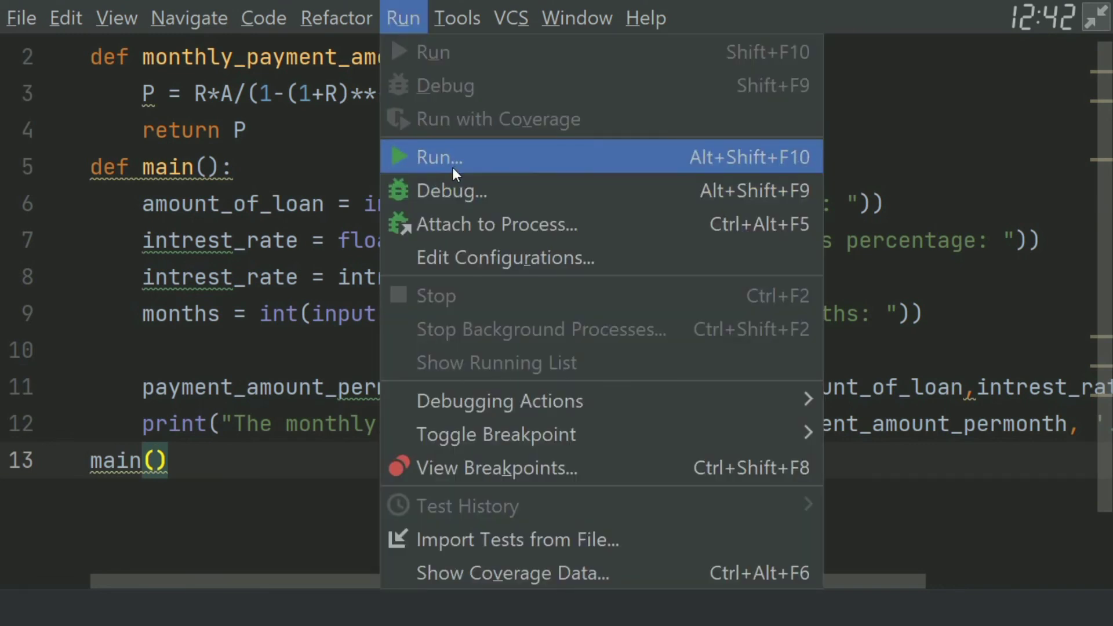
{"action": "left_click", "coordinate": [438, 156]}
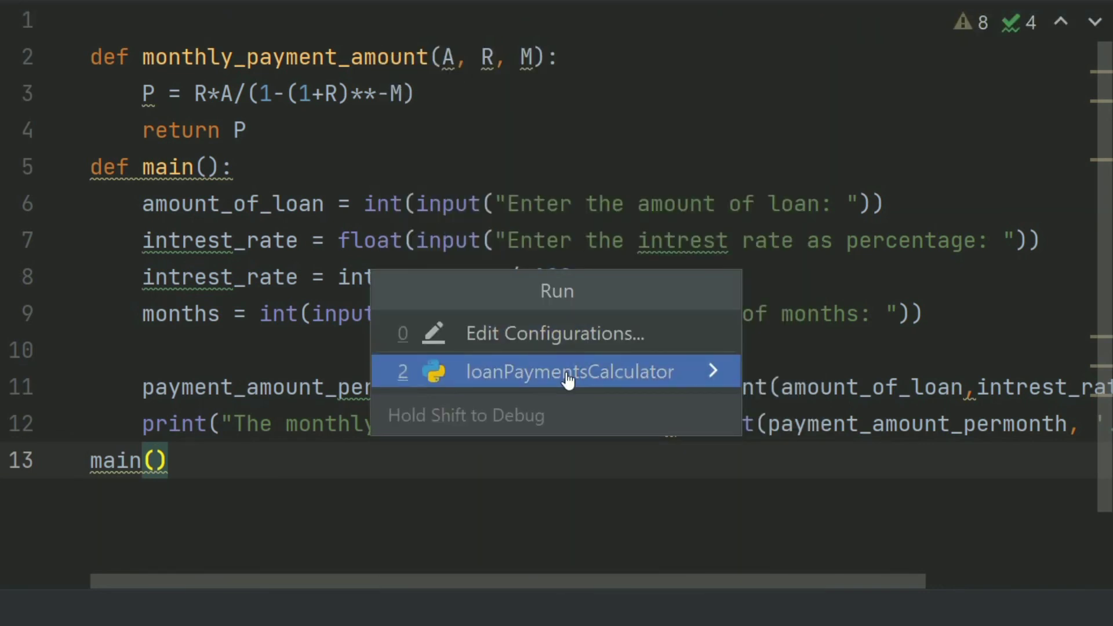
{"action": "left_click", "coordinate": [568, 372]}
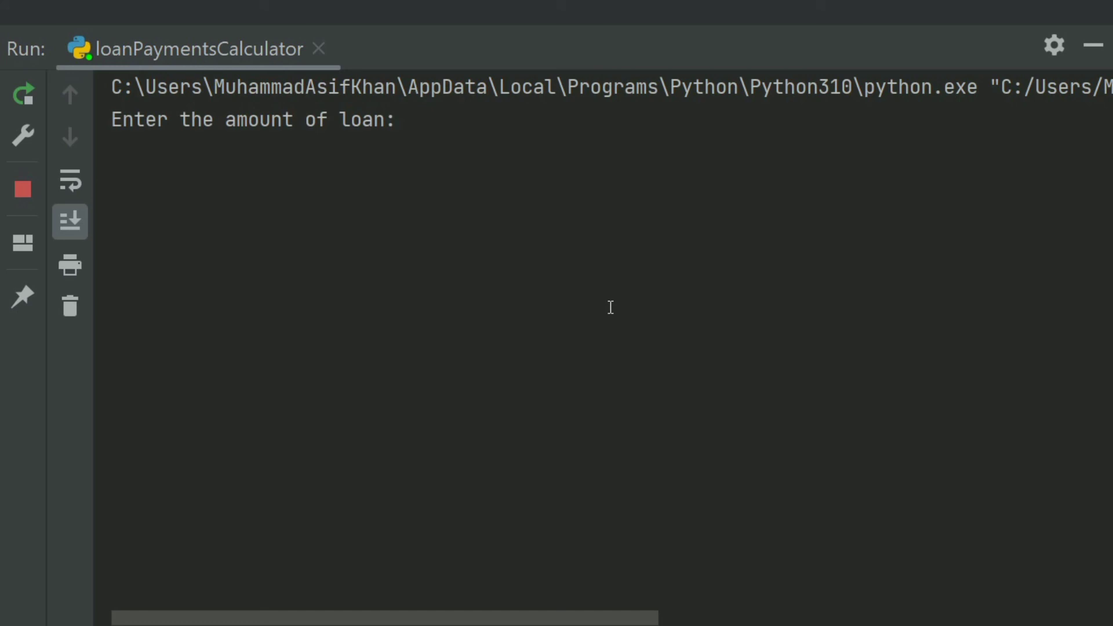
Step: Enter 10000, 10 and 3 at the prompts to get monthly payment 4021.15
{"action": "type", "text": "100"}
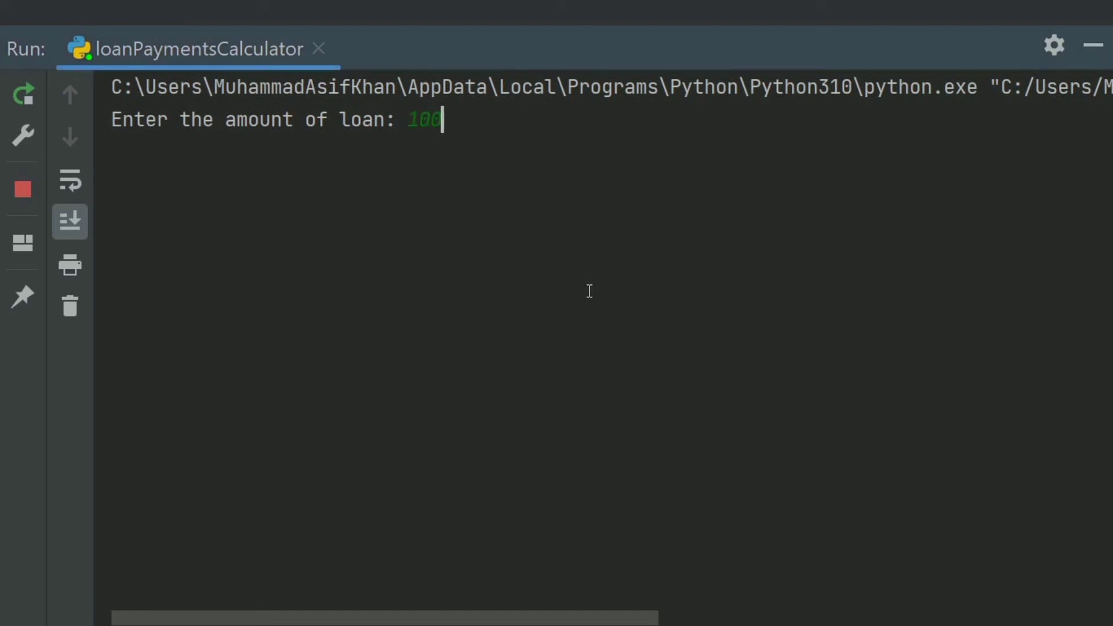
{"action": "type", "text": "00"}
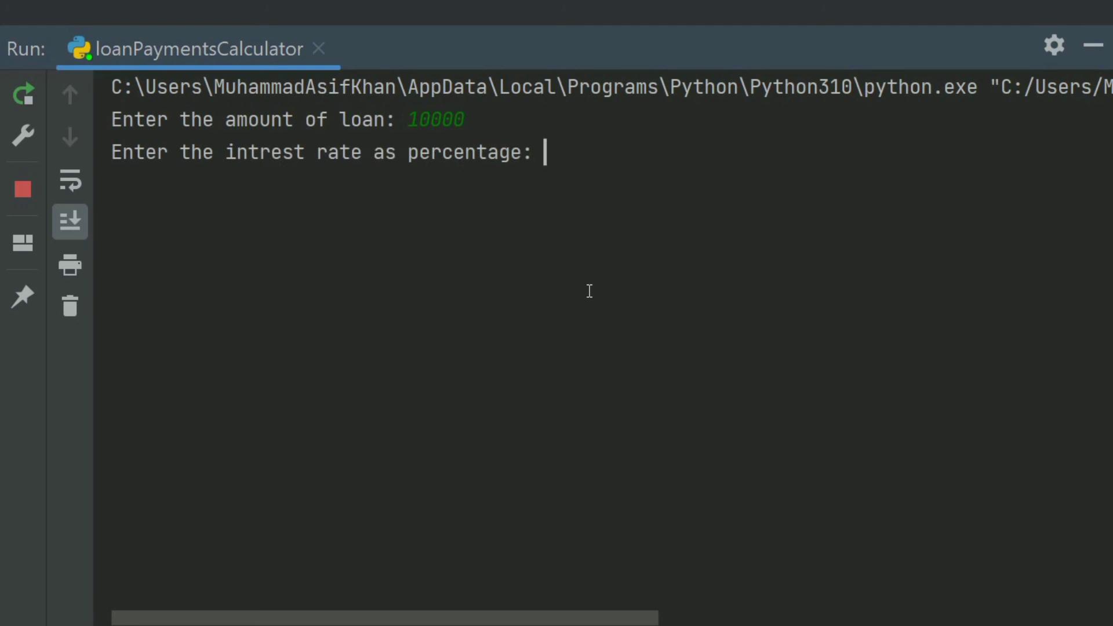
{"action": "type", "text": "10"}
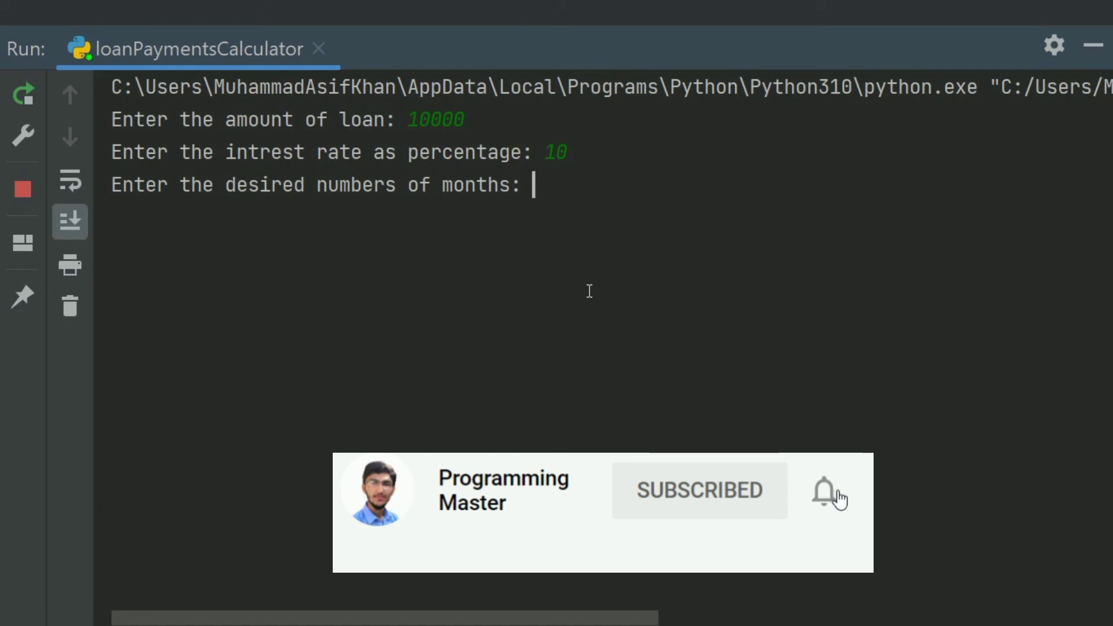
{"action": "type", "text": "3"}
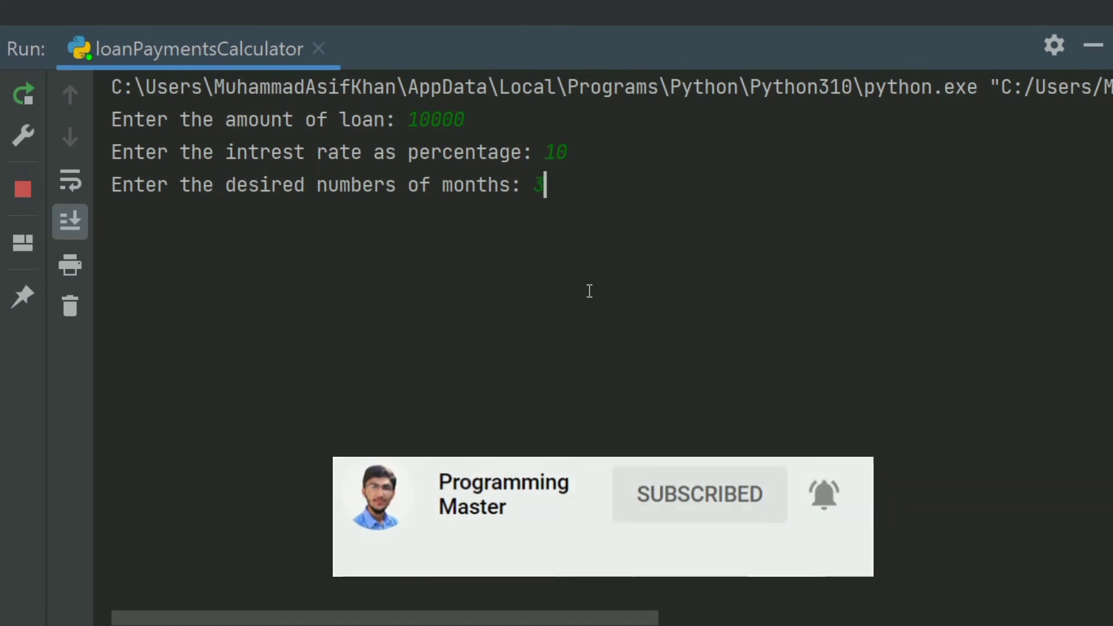
{"action": "key", "text": "enter"}
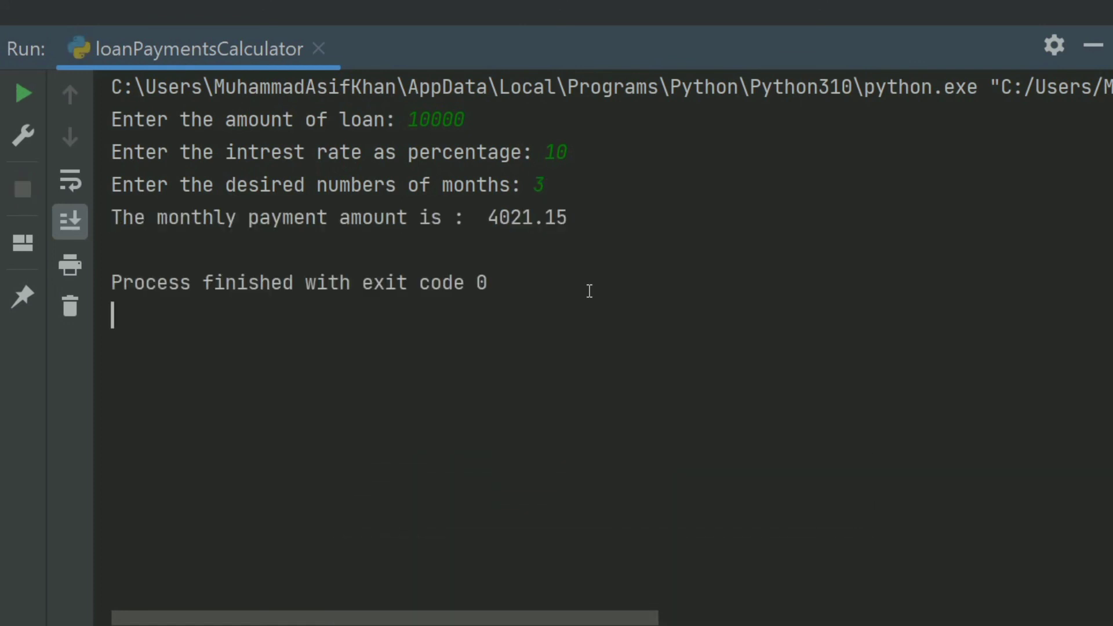